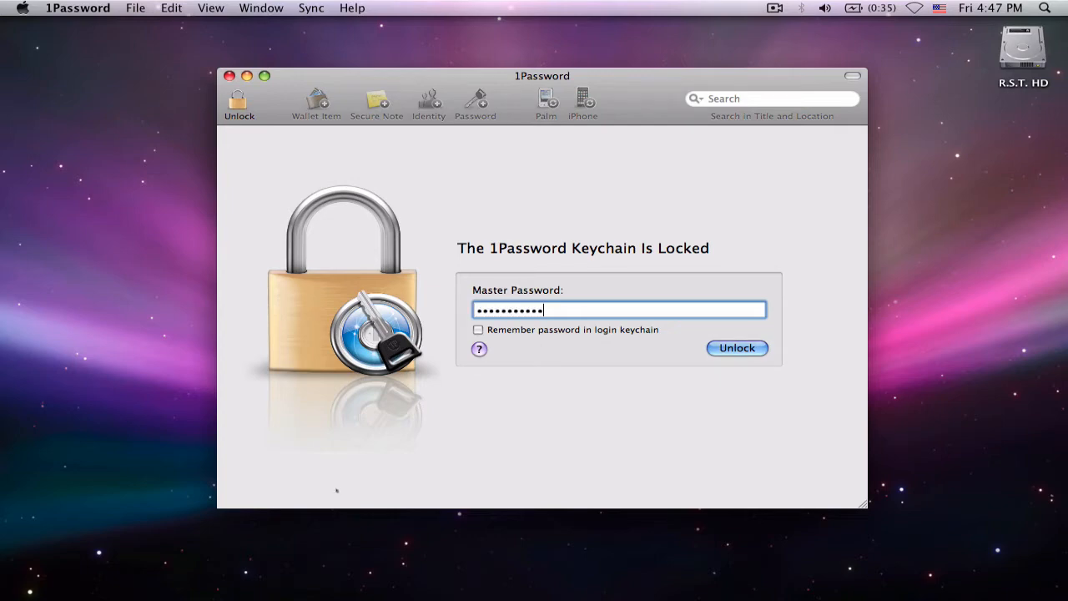
Unlock the 1Password keychain so the YouTube and Facebook logins are listed.
left_click(738, 349)
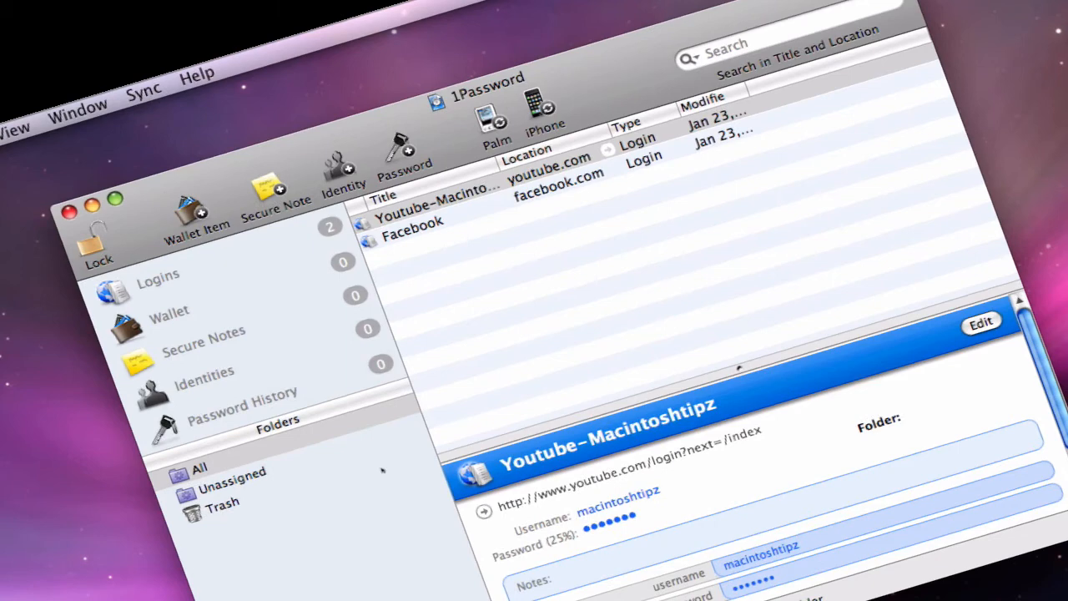
mouse_move(492, 331)
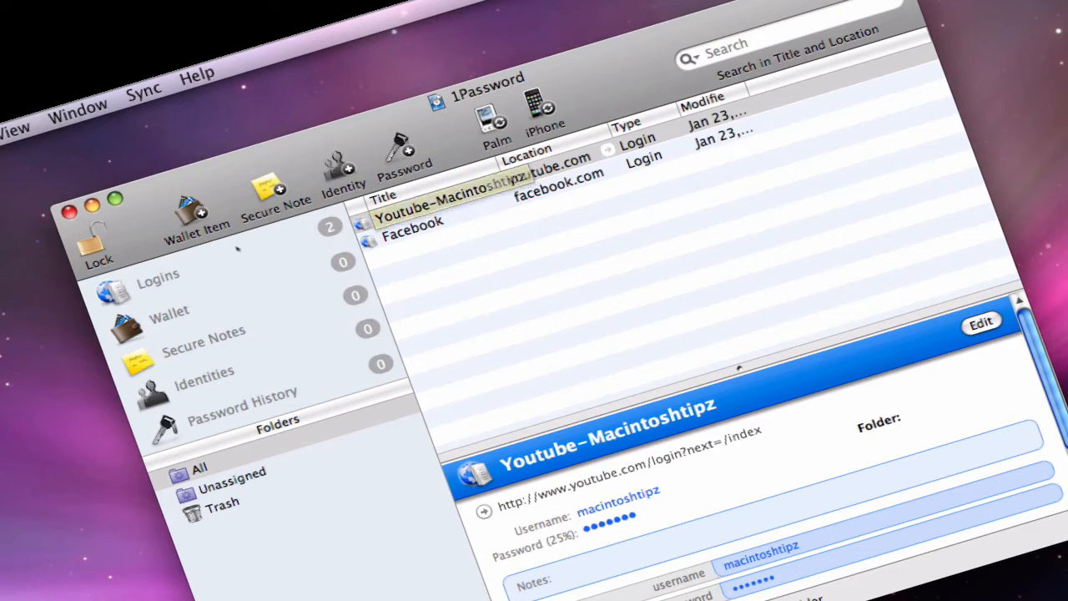
View the Logins category, then switch to the empty Wallet category.
left_click(156, 273)
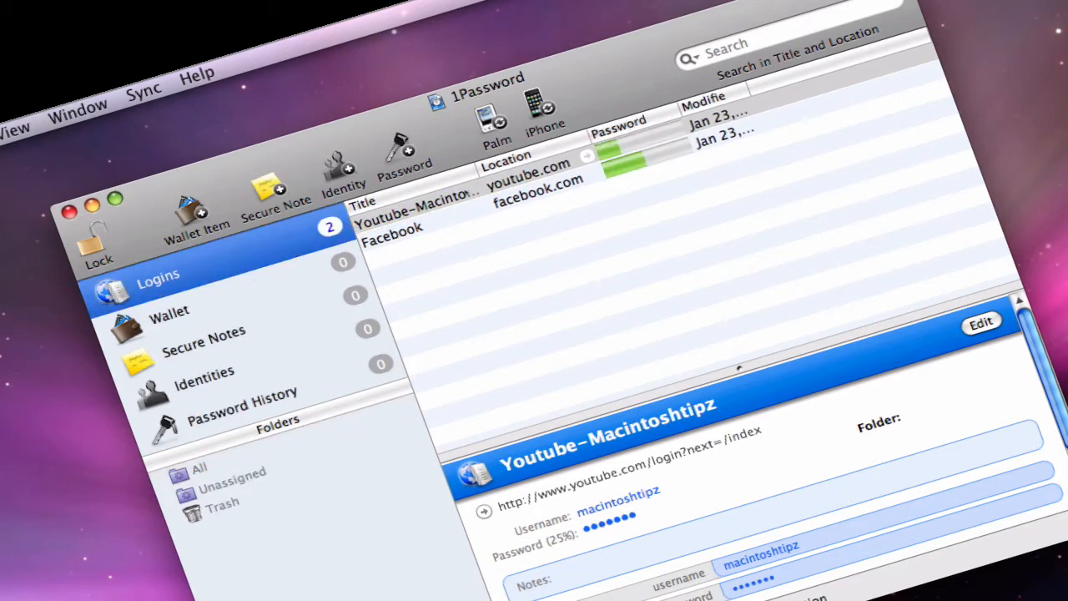
mouse_move(487, 224)
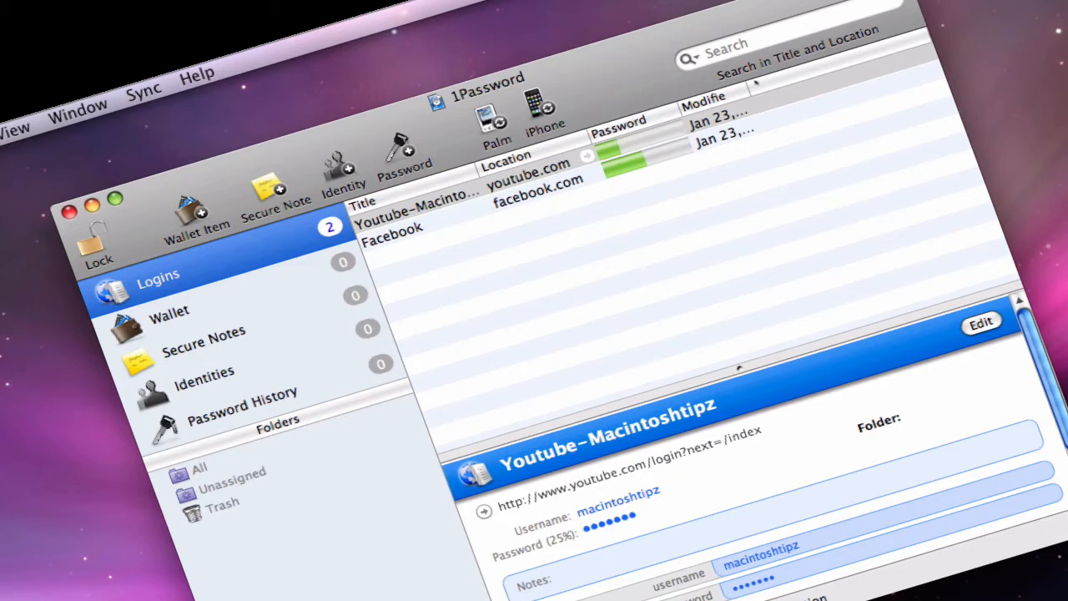
mouse_move(754, 237)
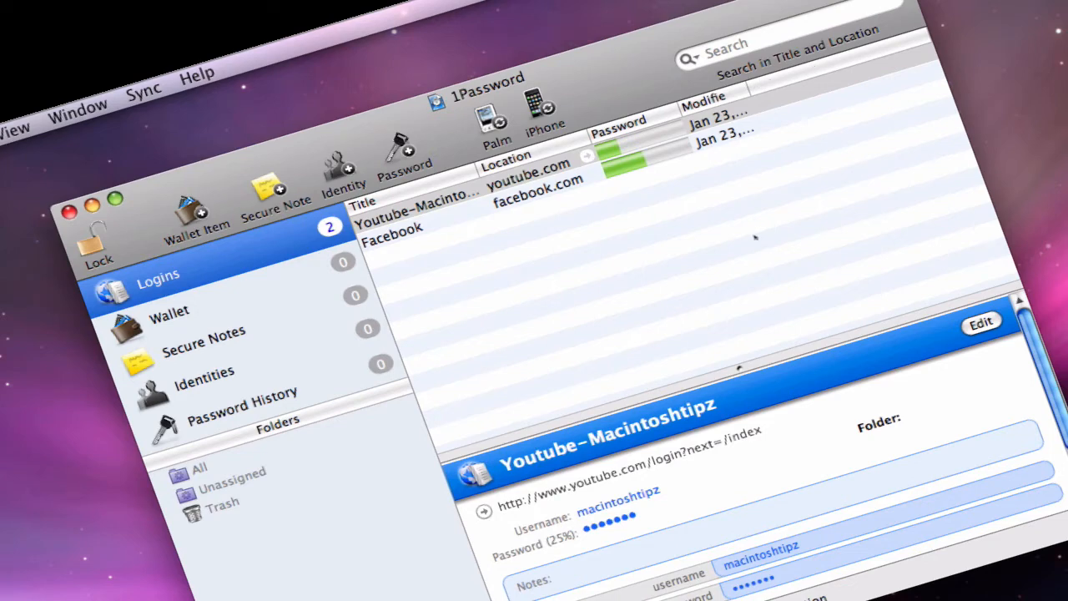
mouse_move(277, 294)
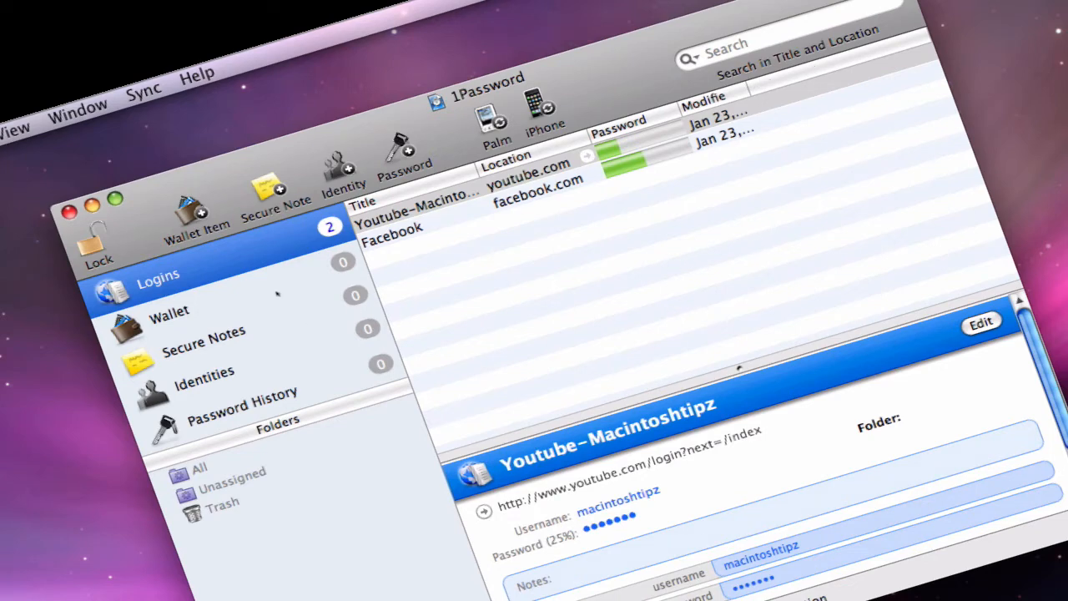
left_click(170, 310)
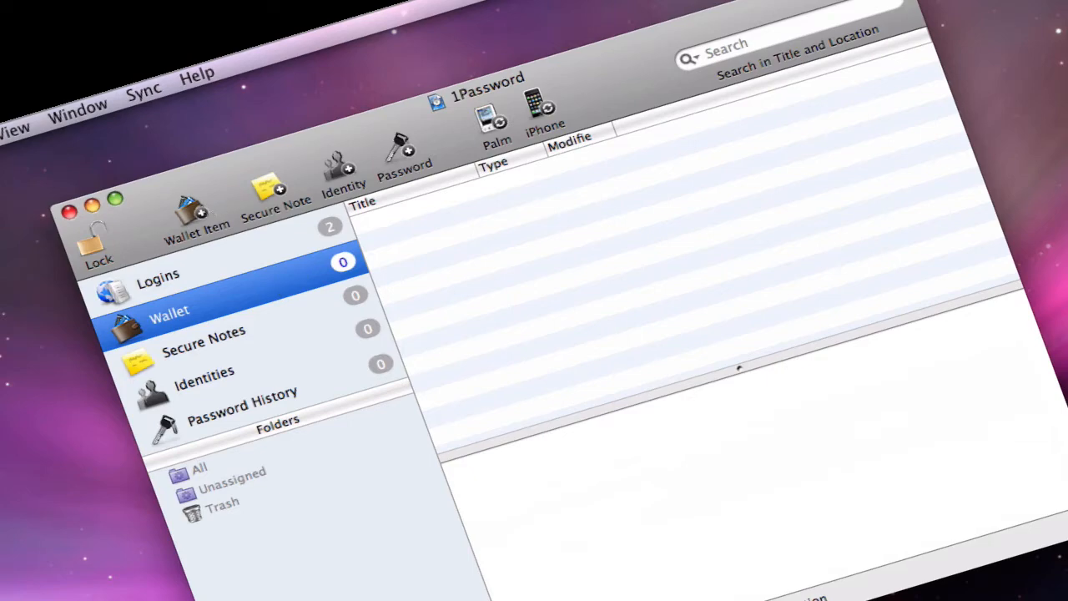
left_click(197, 204)
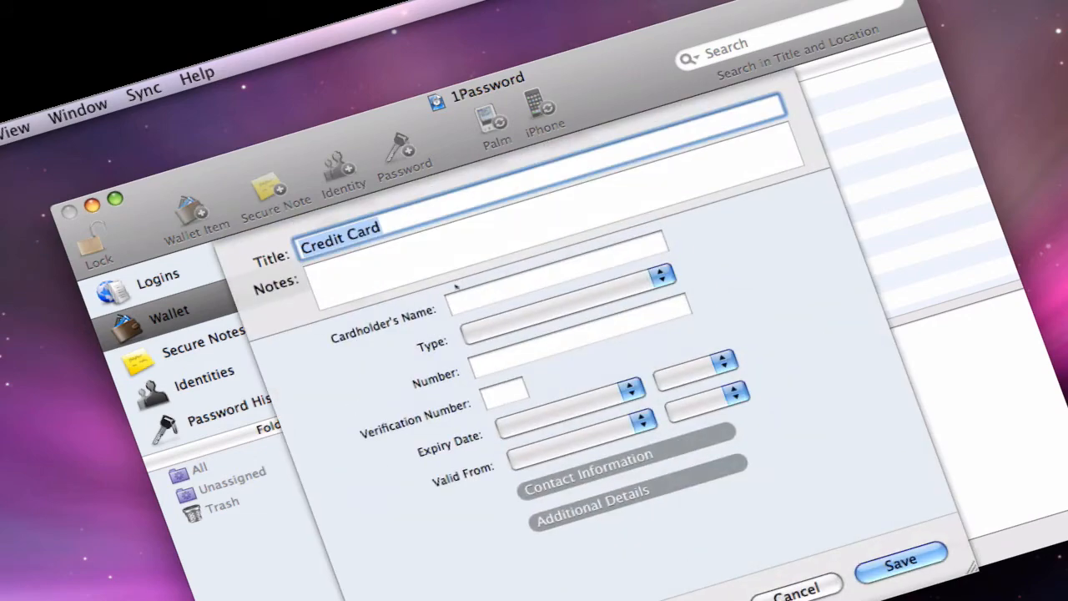
mouse_move(818, 520)
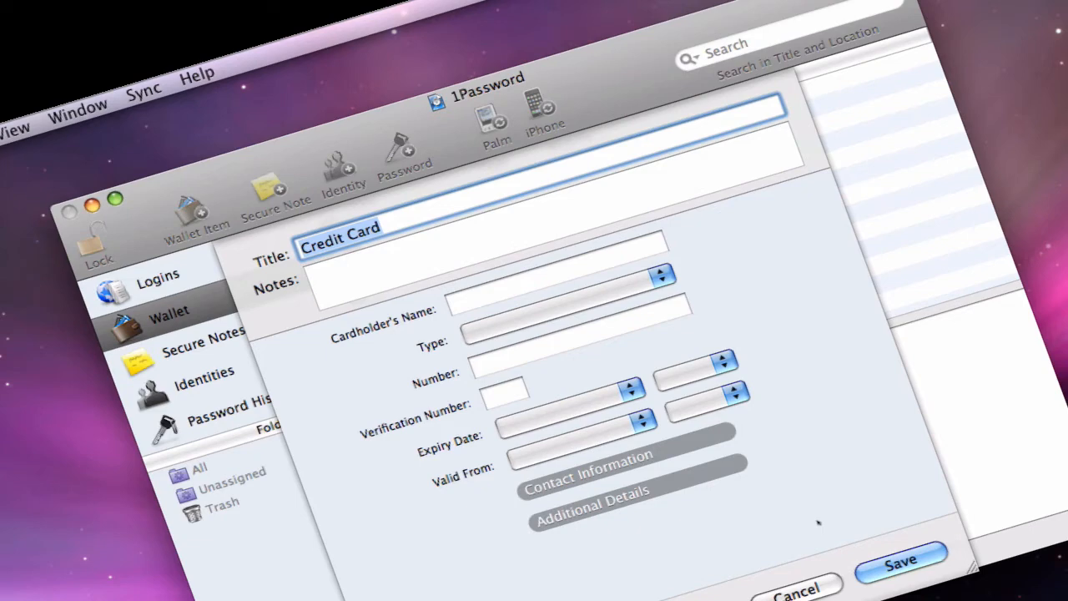
left_click(794, 590)
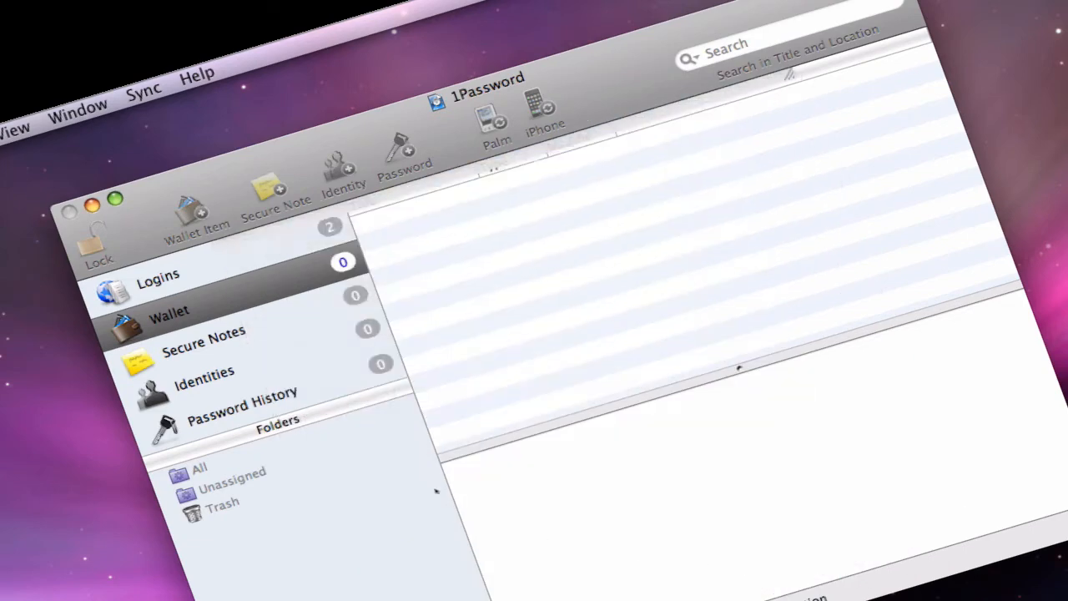
left_click(171, 317)
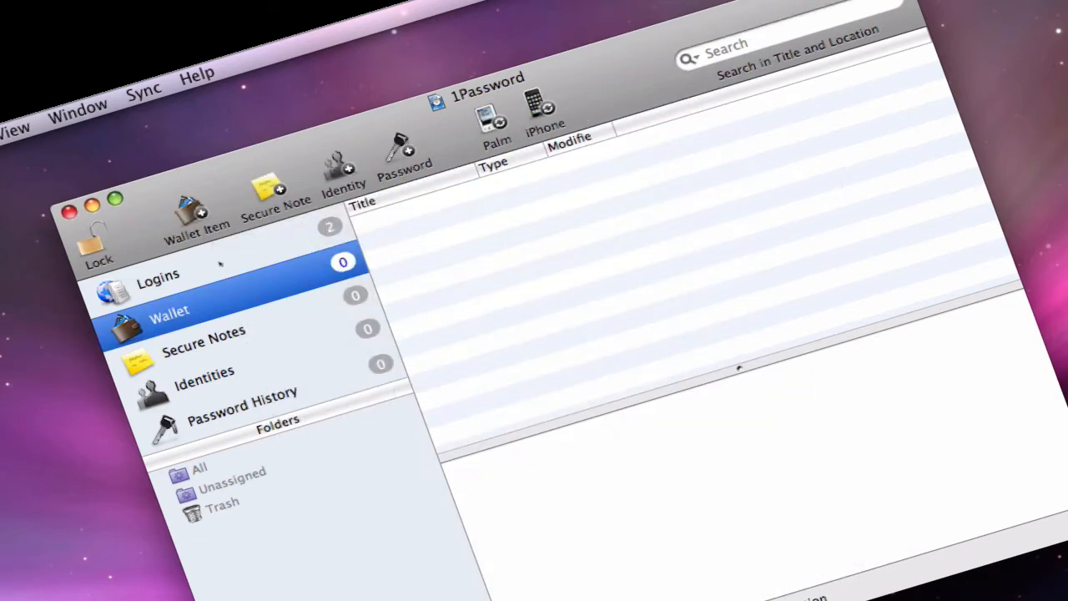
Browse the Add Wallet Item types, expanding Online Services and scrolling the list.
left_click(197, 208)
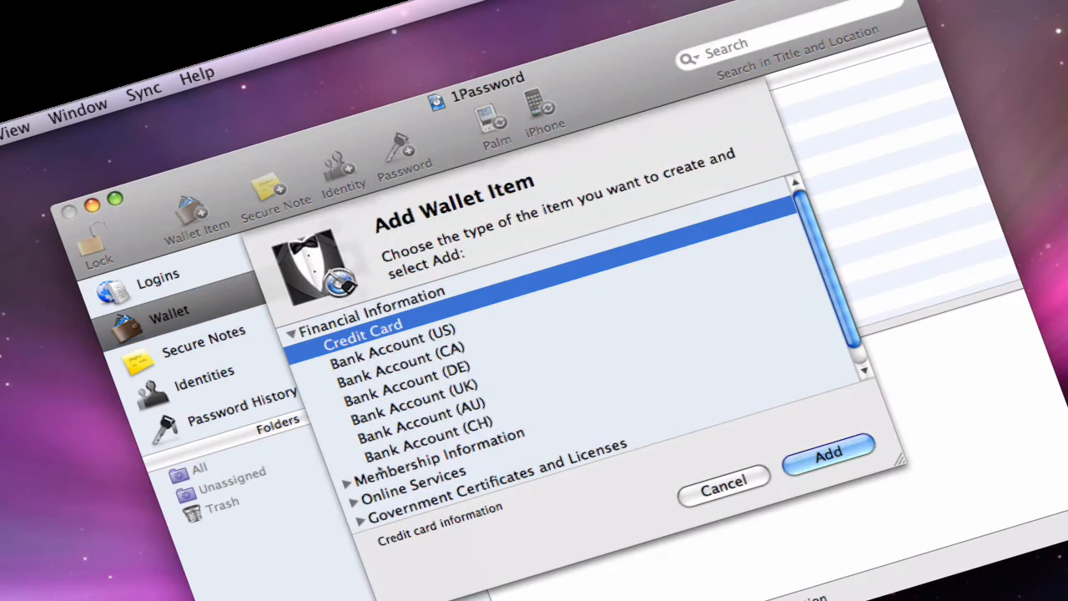
left_click(410, 464)
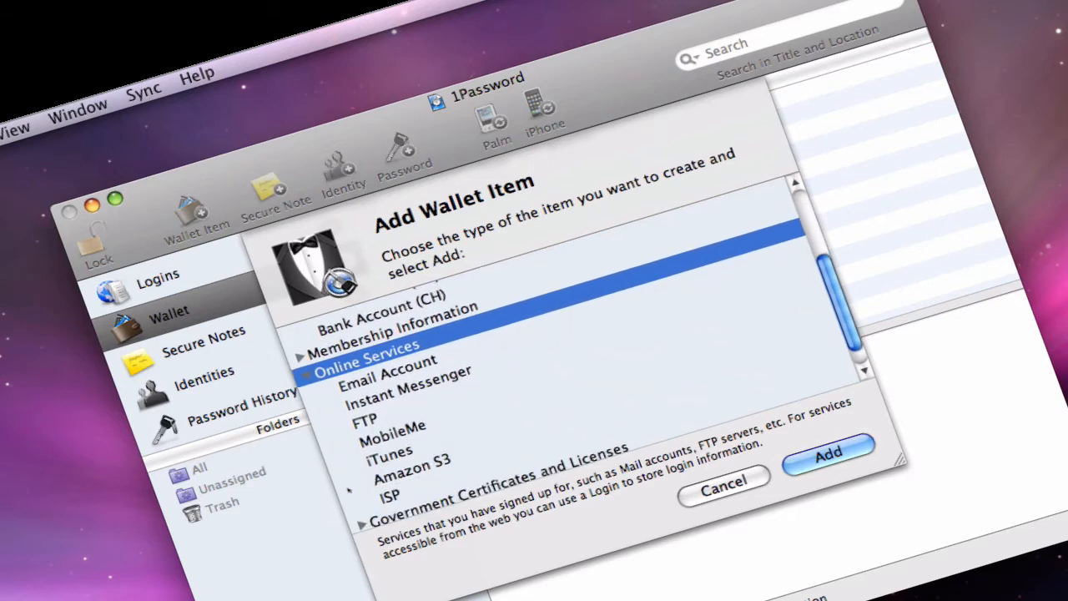
scroll("down", 3)
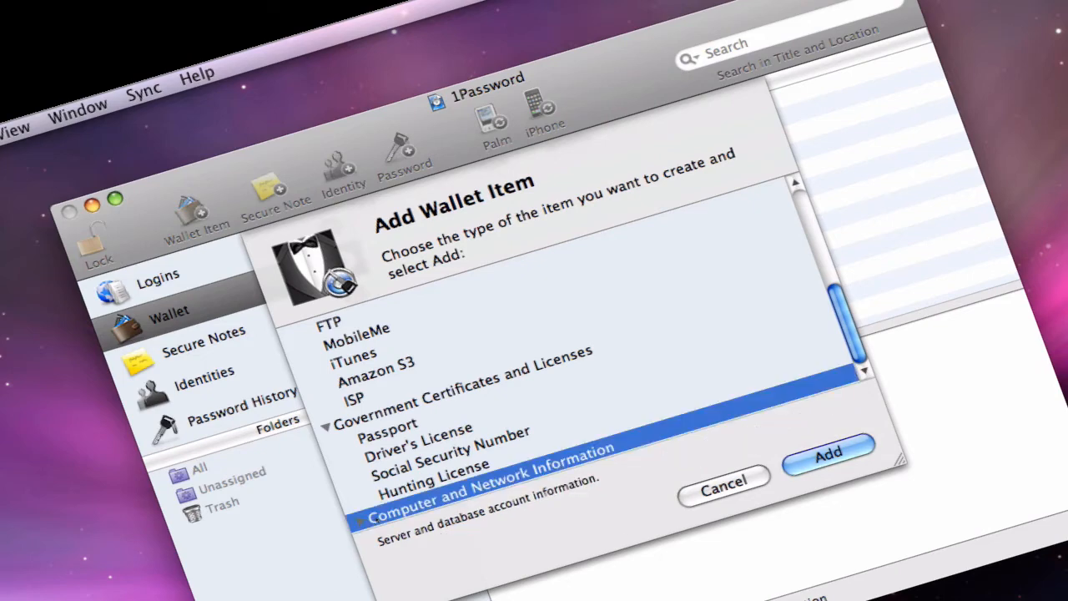
scroll("down", 3)
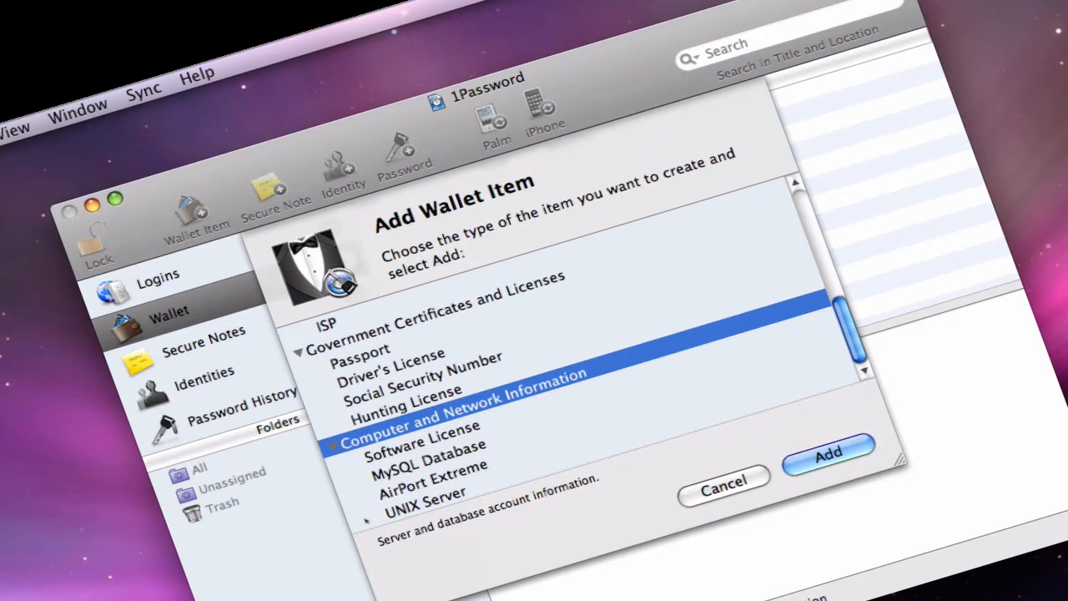
mouse_move(571, 459)
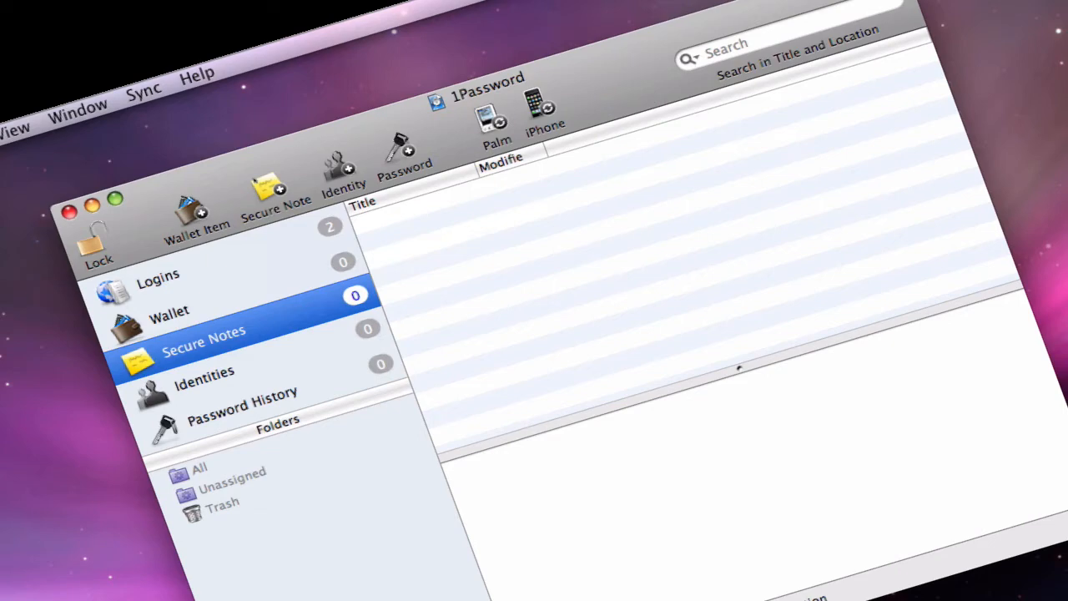
left_click(343, 167)
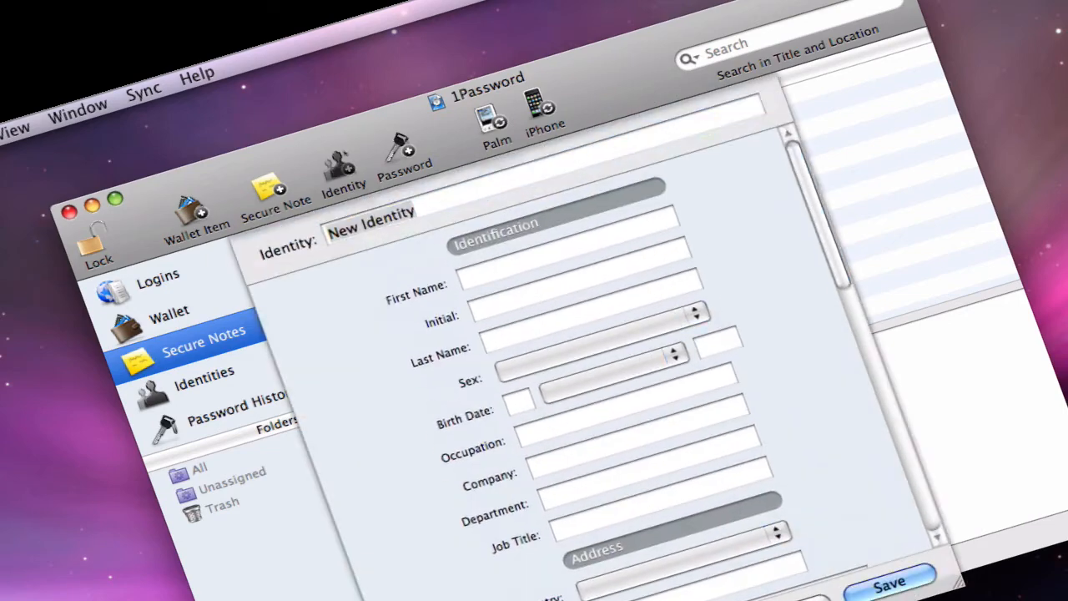
scroll("down", 3)
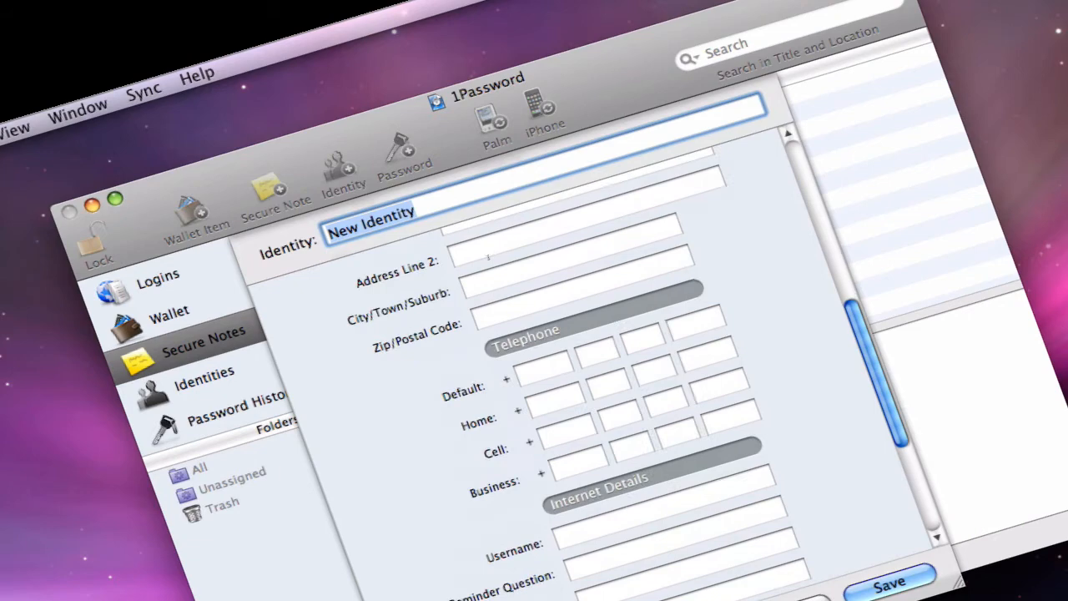
scroll("down", 3)
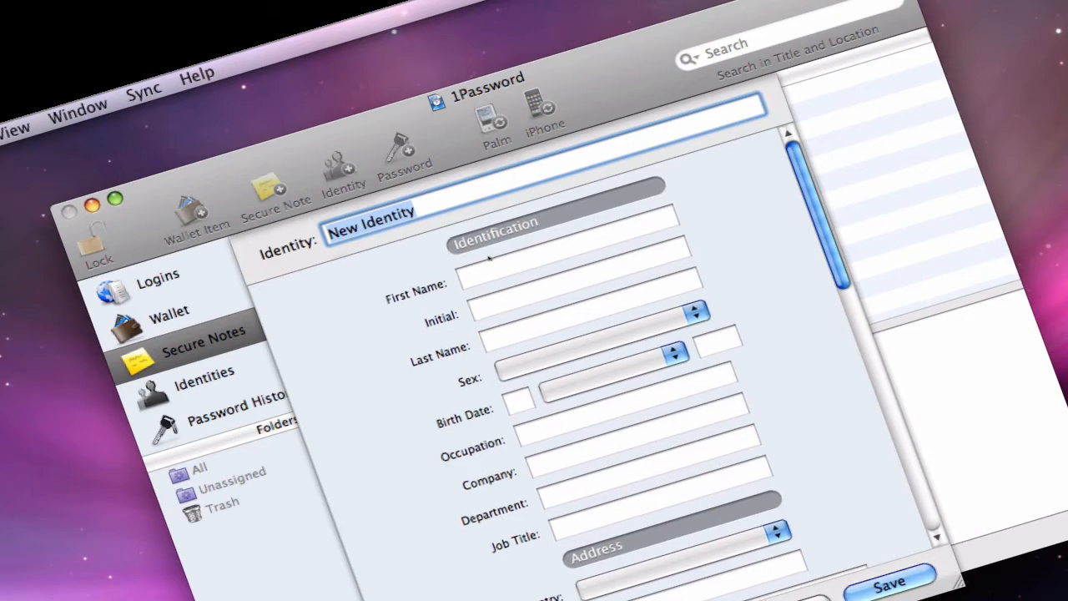
scroll("down", 3)
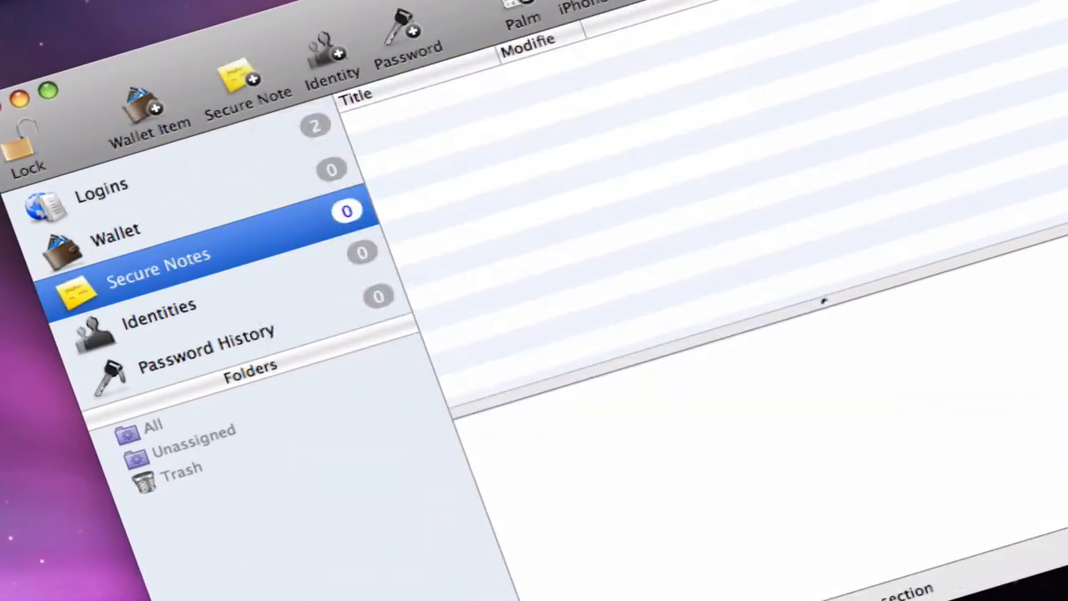
Start a generated password titled 'Macintoshtipz Ustream' with random seed text entered.
left_click(407, 42)
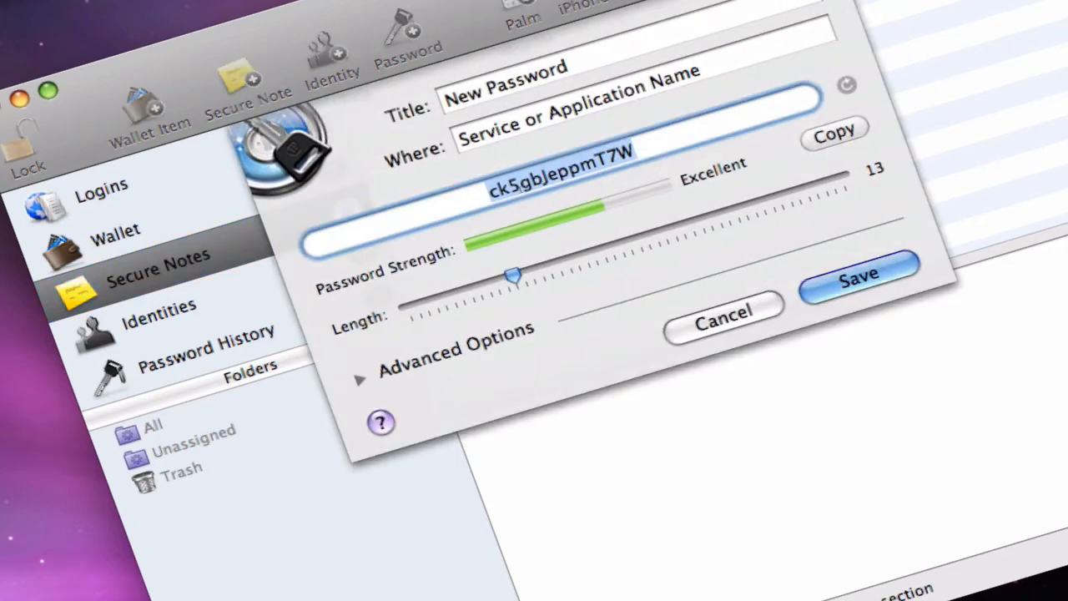
mouse_move(630, 65)
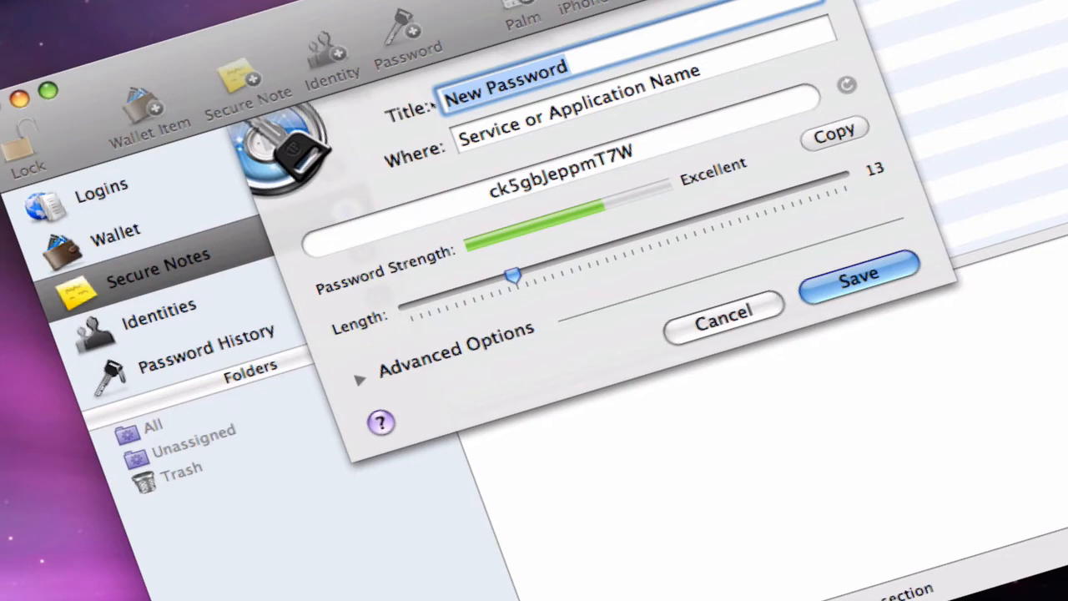
type("Macin")
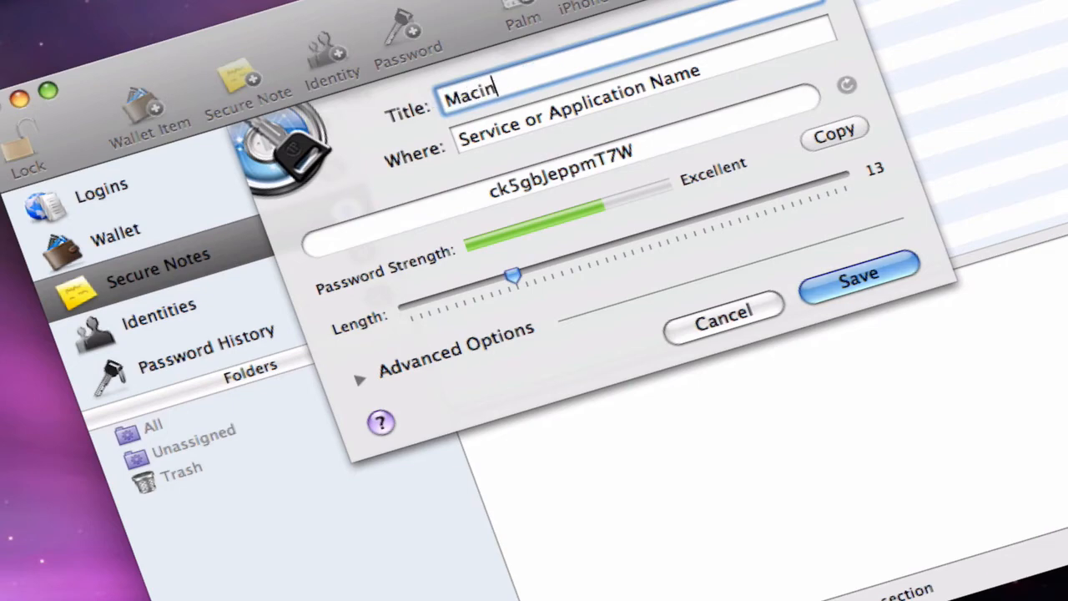
type("toshtipz U")
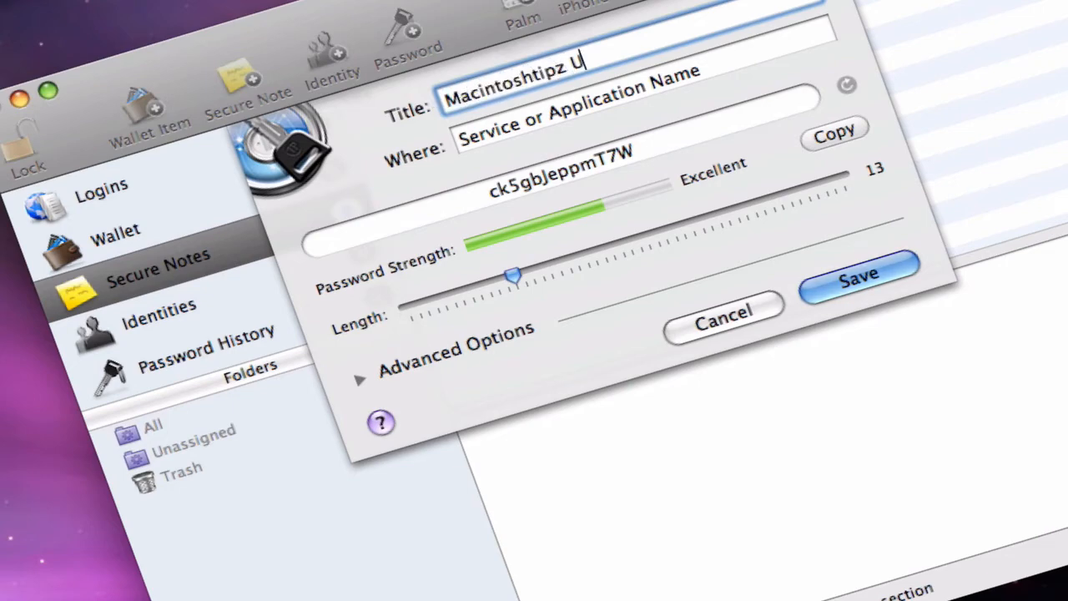
type("stream")
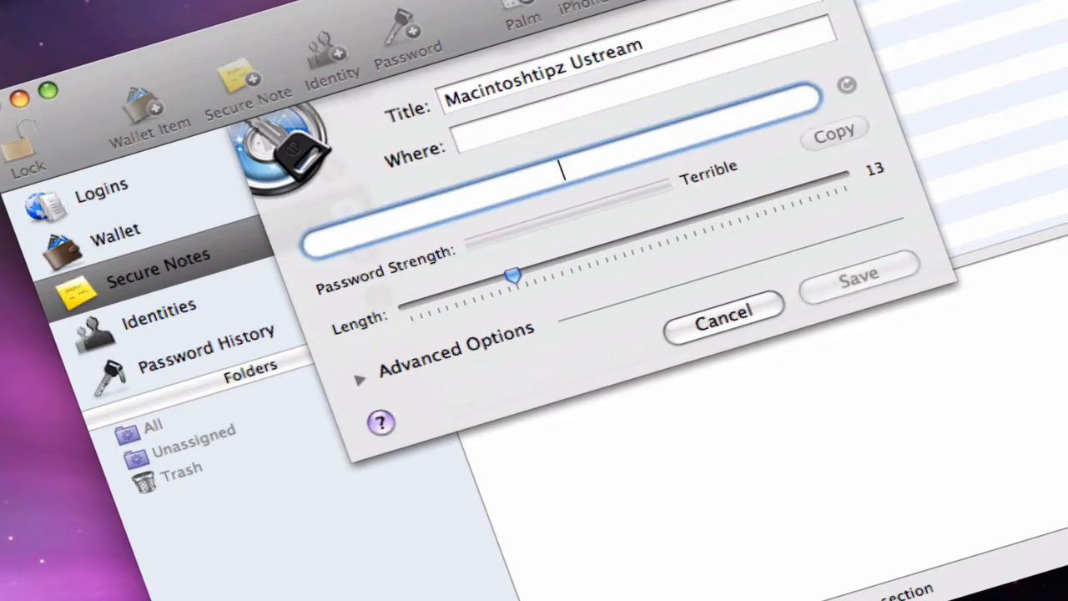
type("l;afdjdsfdjksa")
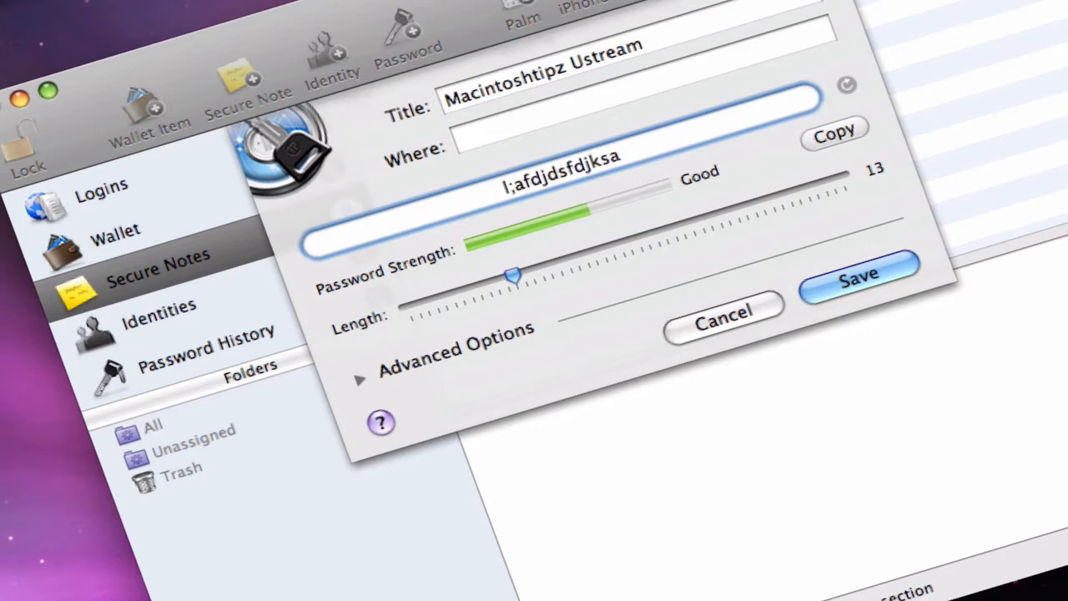
mouse_move(674, 164)
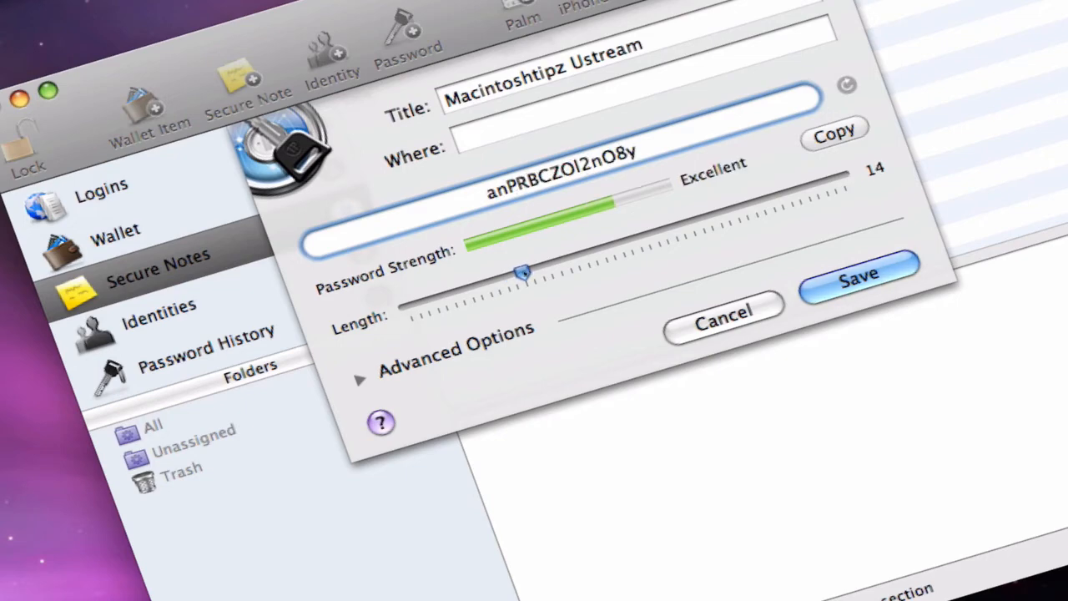
Adjust the password length between 19 and 25 characters, then dismiss the generator.
left_click_drag(524, 274, 617, 244)
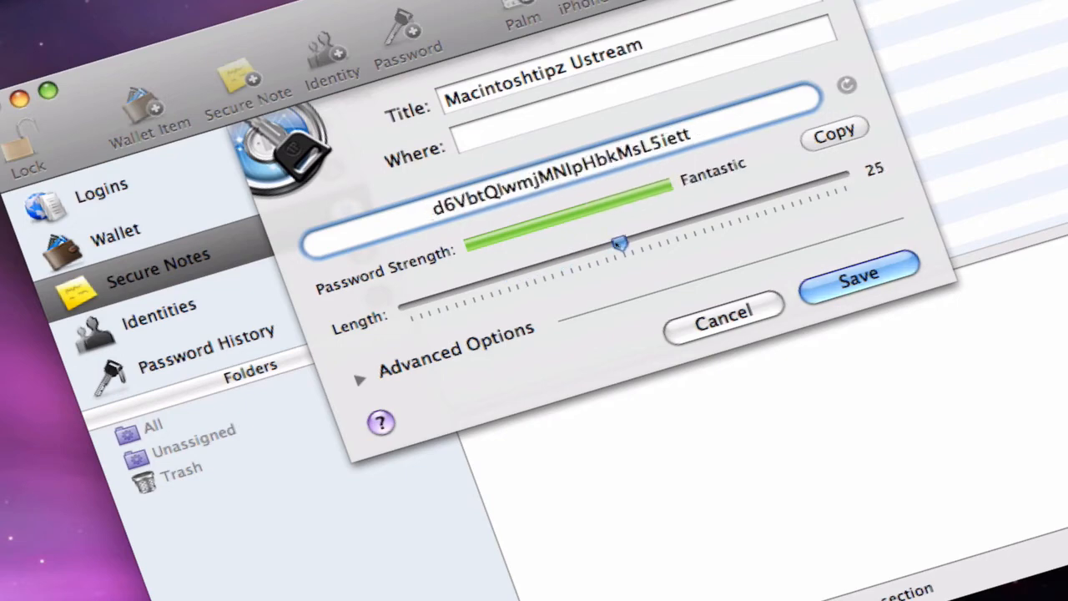
left_click_drag(617, 242, 568, 259)
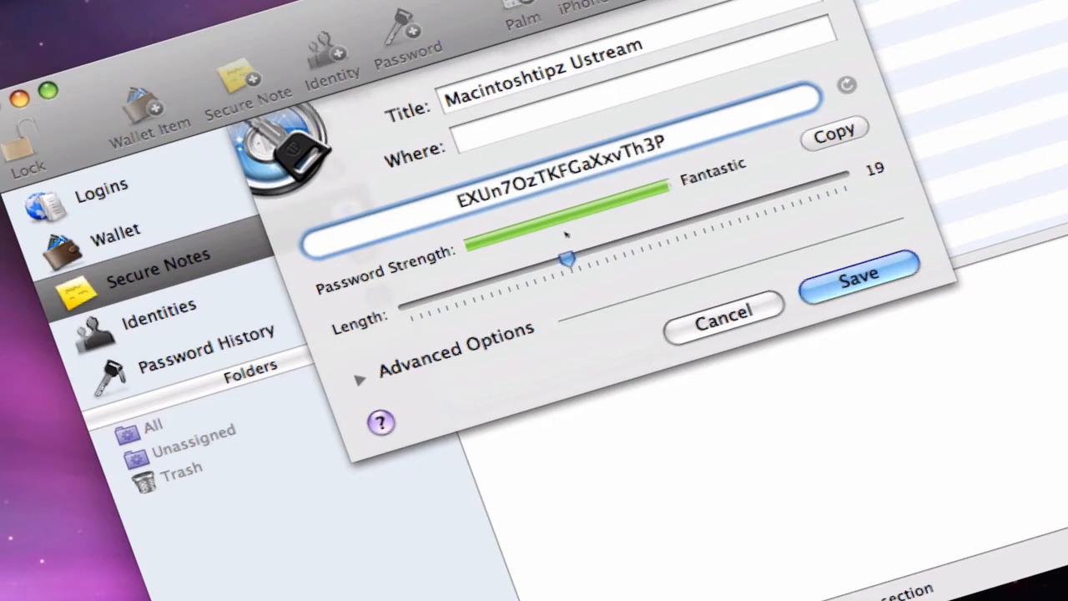
left_click_drag(567, 261, 726, 214)
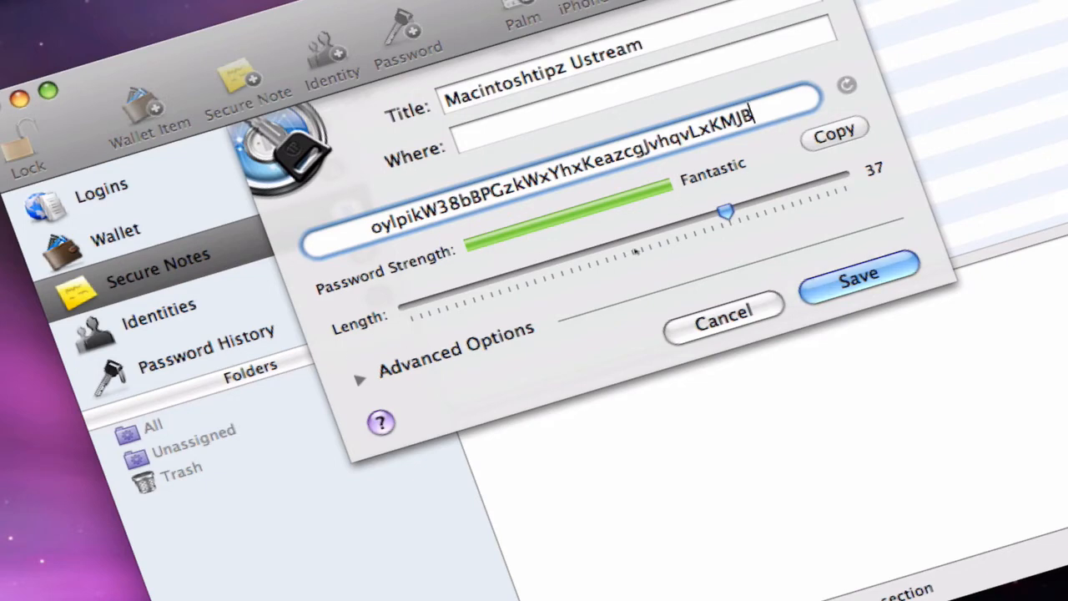
left_click(360, 377)
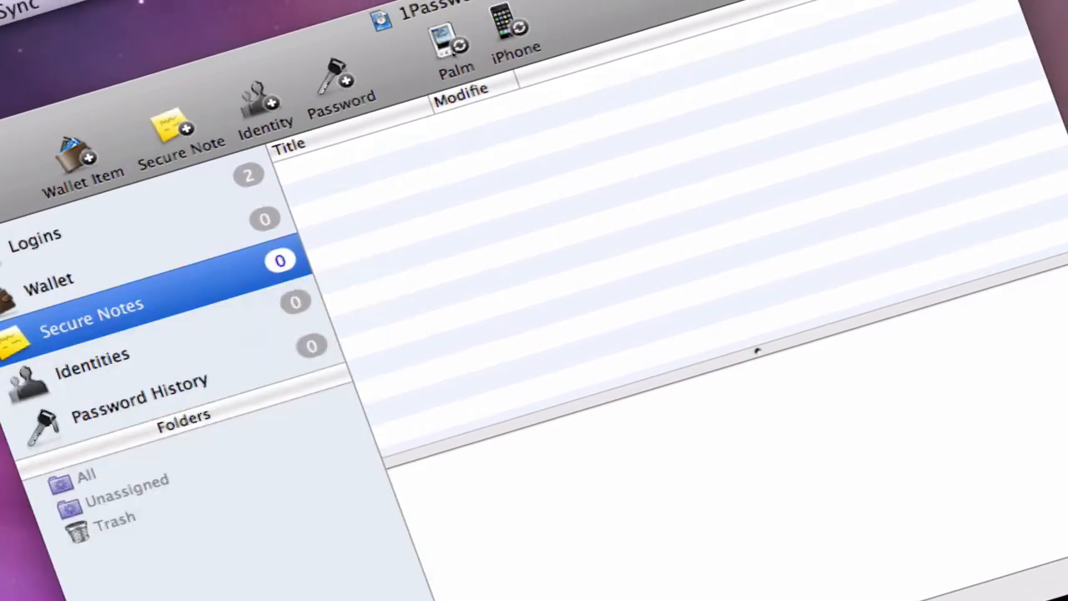
View the Palm handheld sync settings and close them again.
left_click(453, 36)
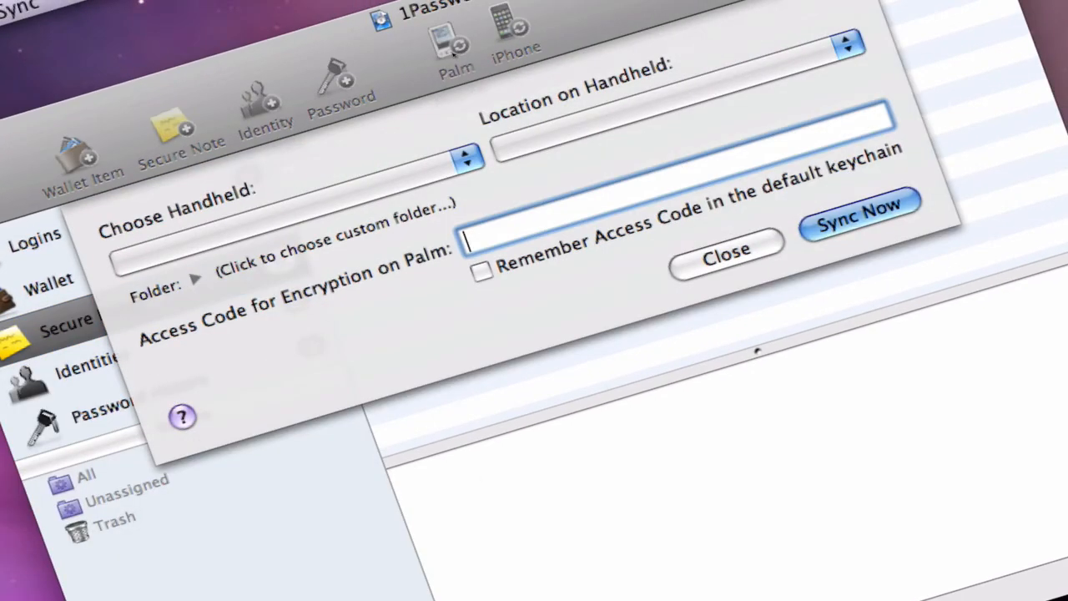
left_click(724, 252)
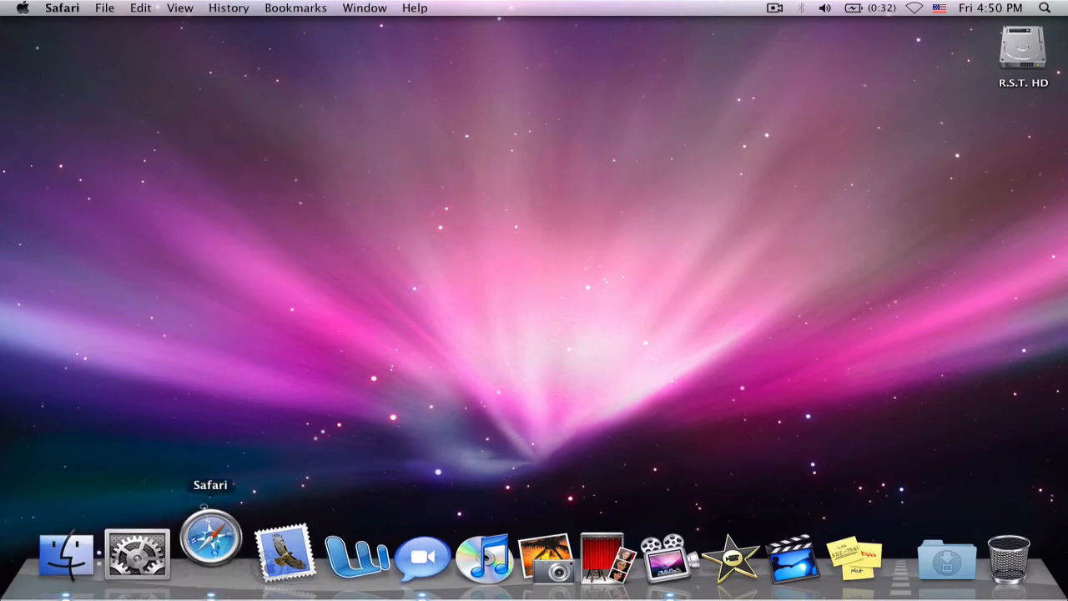
Launch Safari from the Dock, landing on the YouTube home page.
left_click(210, 550)
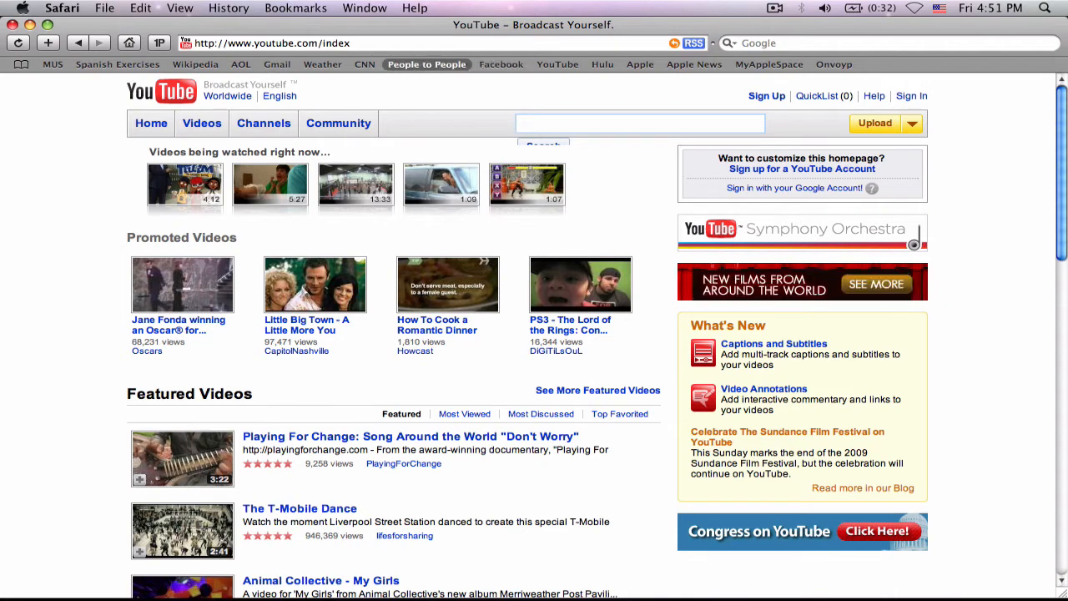
Go to the MyAppleSpace sign-in page with the email and password entered.
left_click(767, 63)
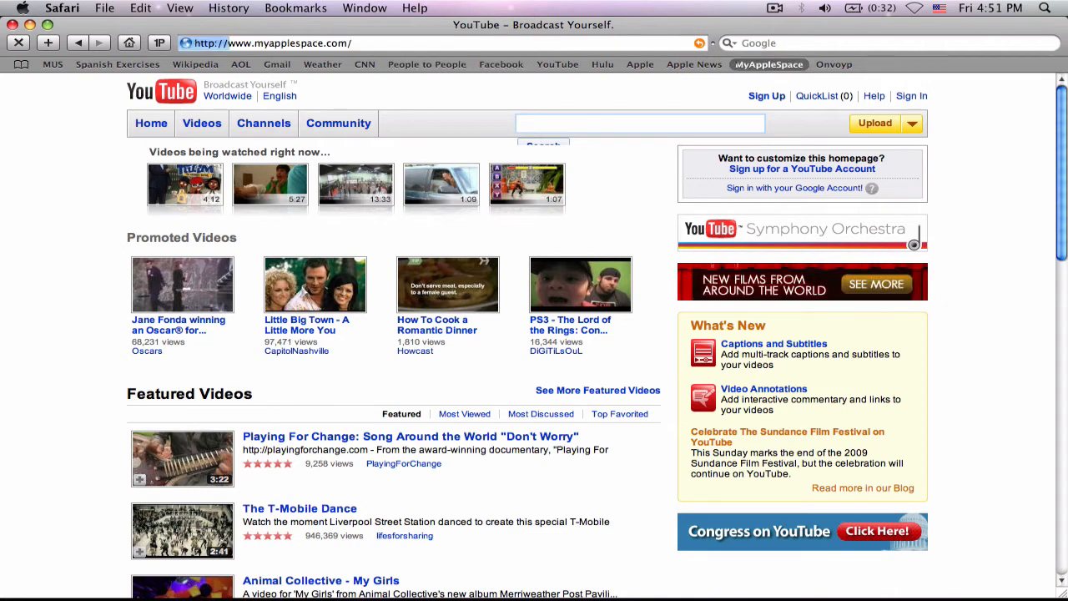
left_click(768, 63)
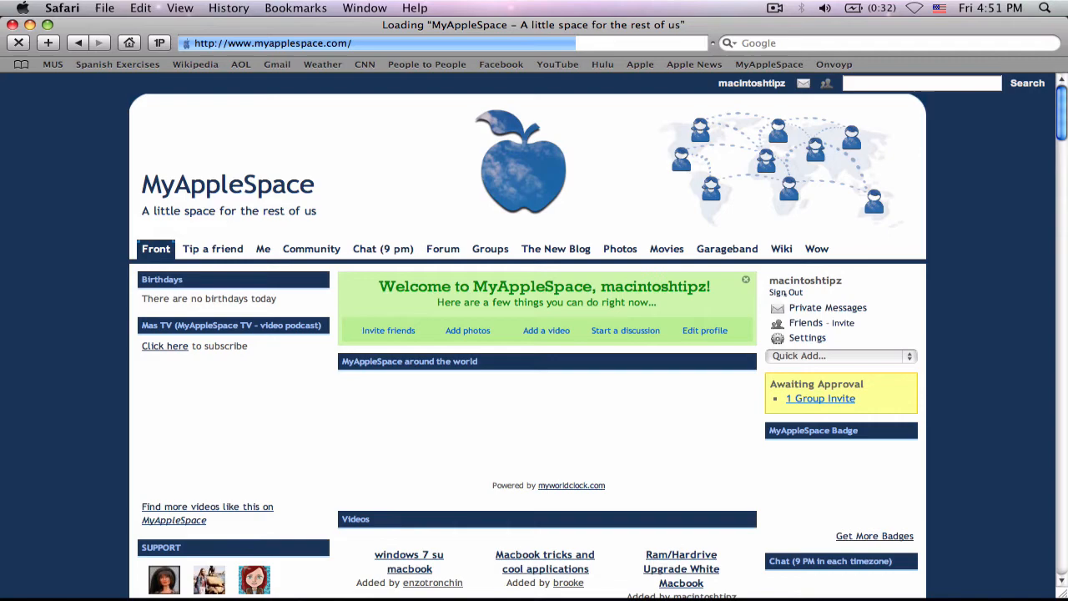
scroll("down", 3)
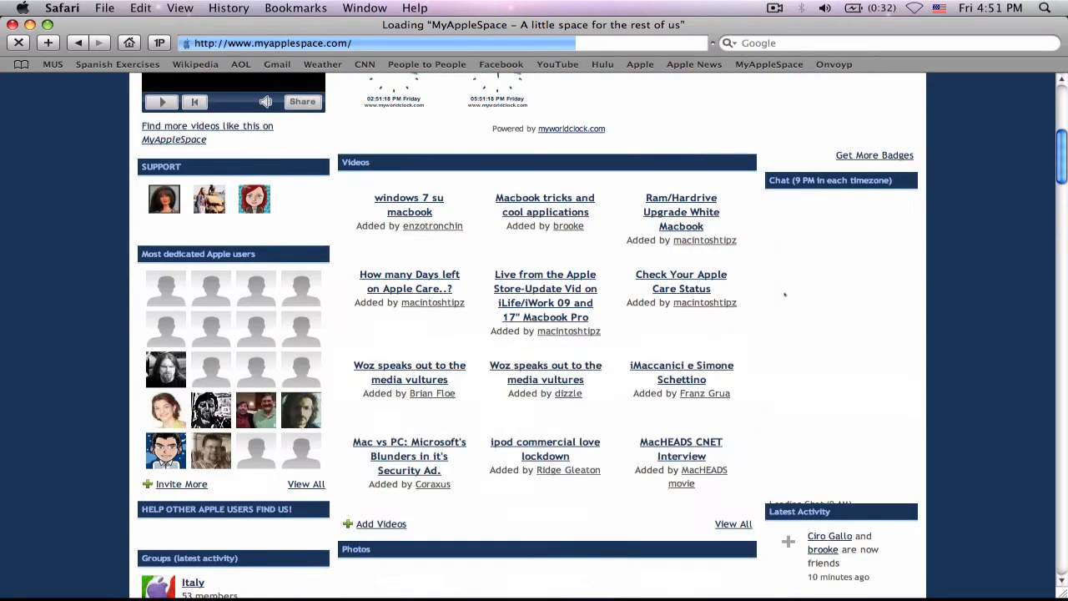
scroll("up", 3)
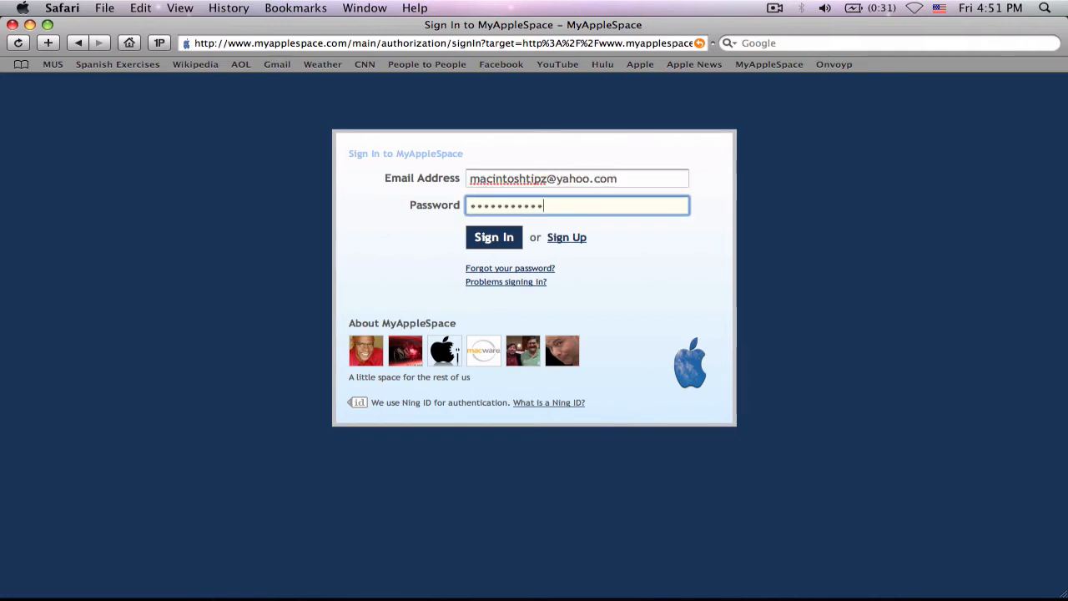
Sign in to MyAppleSpace and save the login to 1Password, unlocking the keychain.
left_click(494, 237)
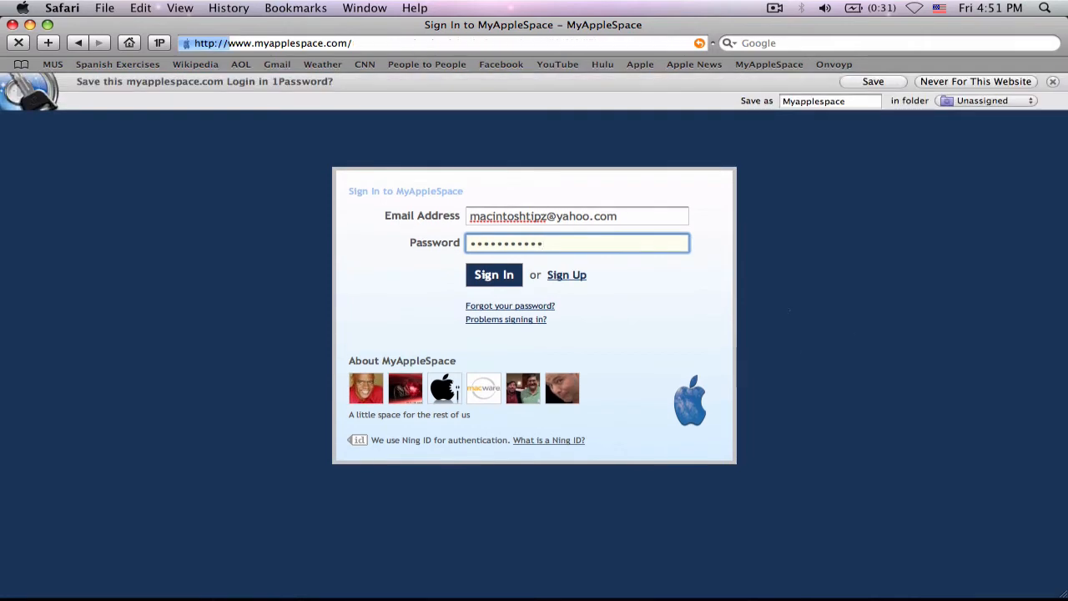
left_click(494, 273)
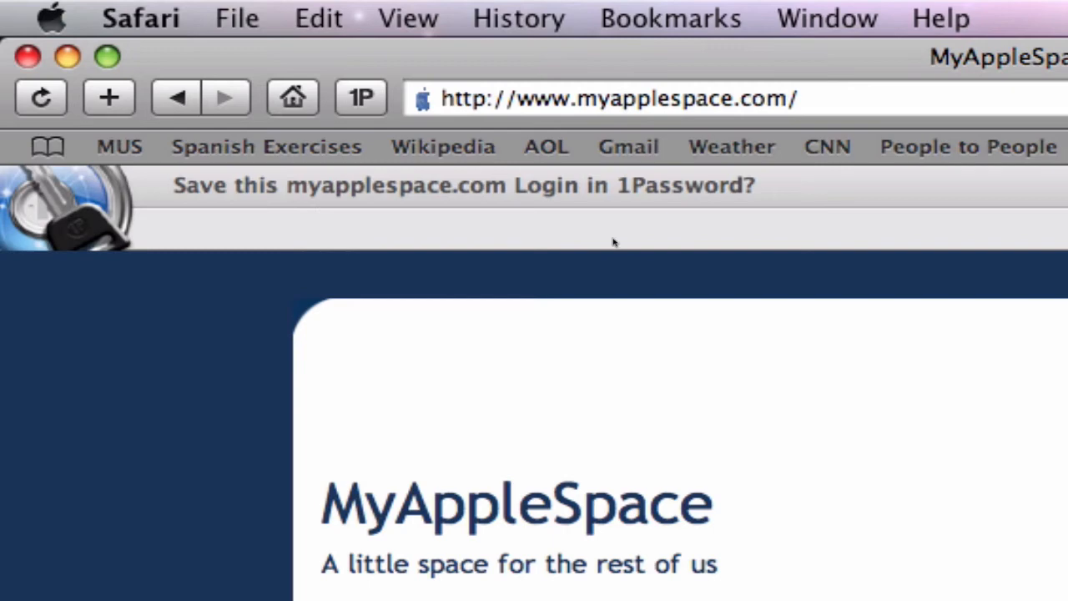
mouse_move(614, 242)
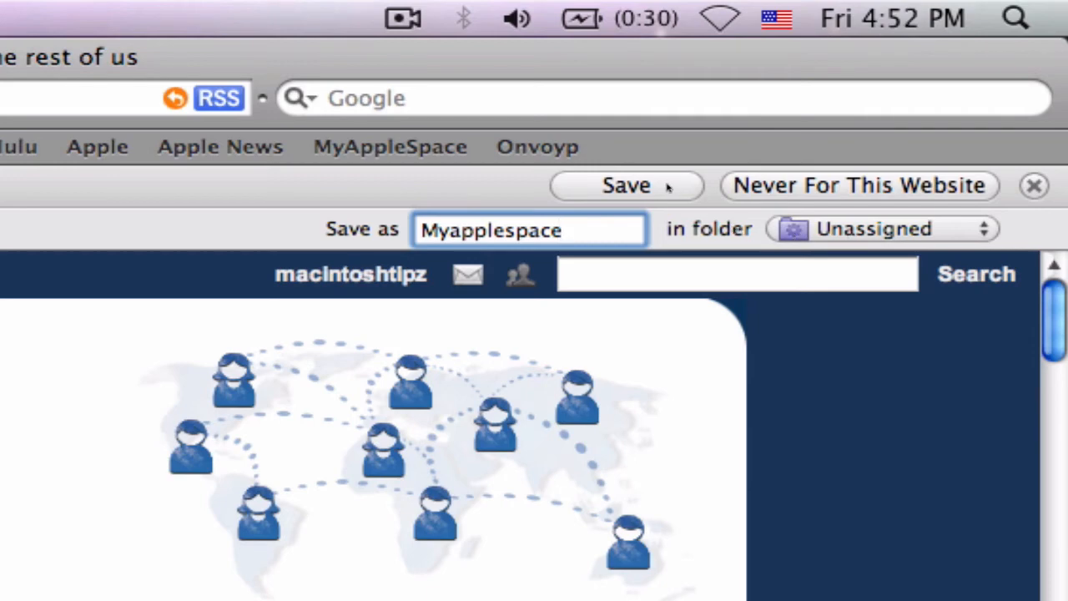
mouse_move(881, 160)
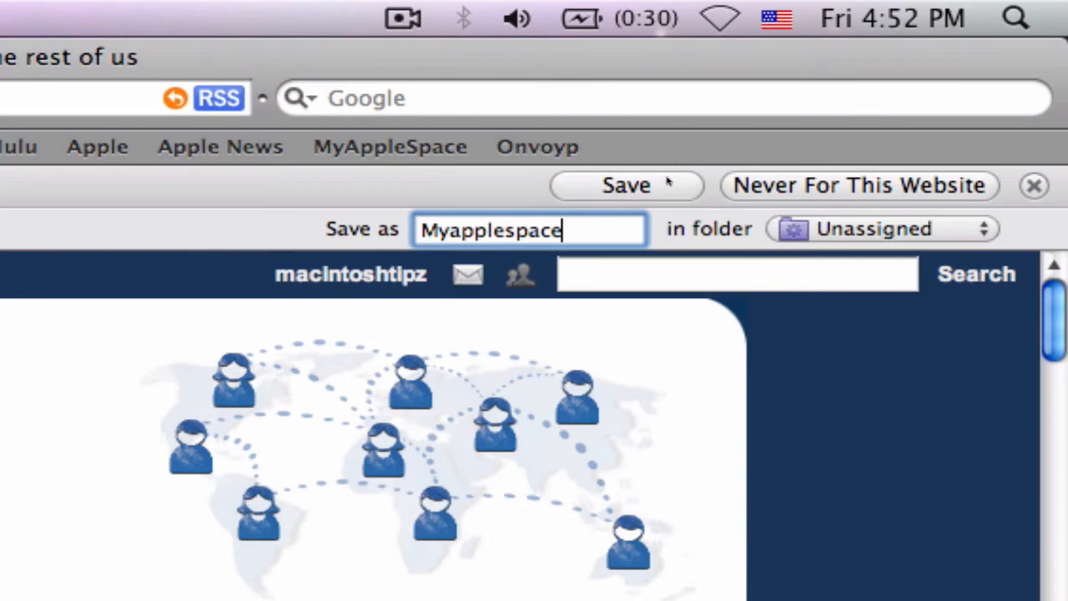
left_click(624, 183)
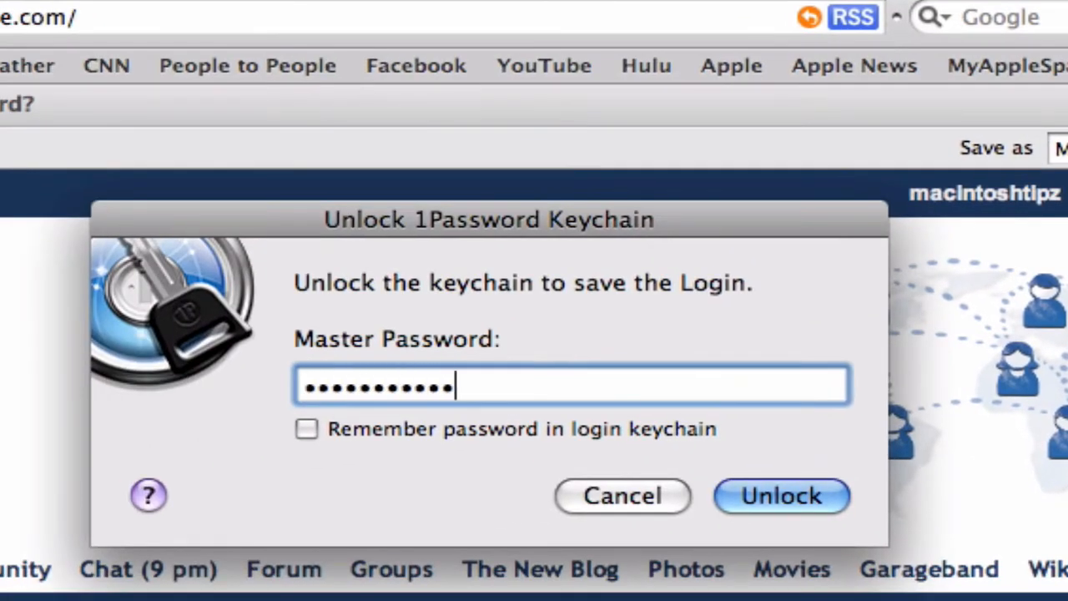
left_click(781, 496)
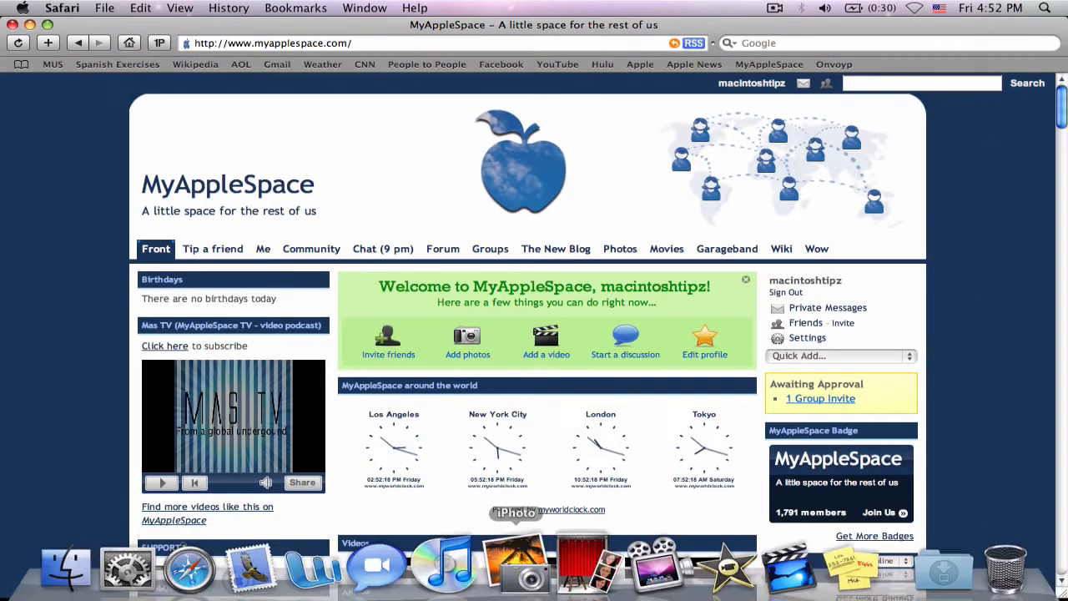
Launch 1Password via Spotlight search.
left_click(991, 7)
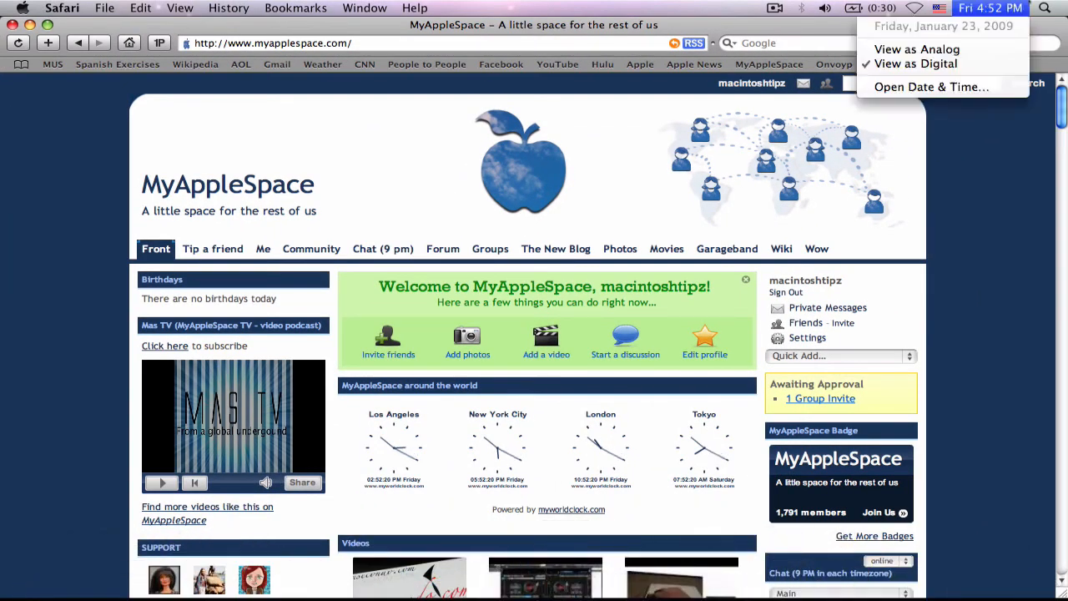
left_click(1044, 6)
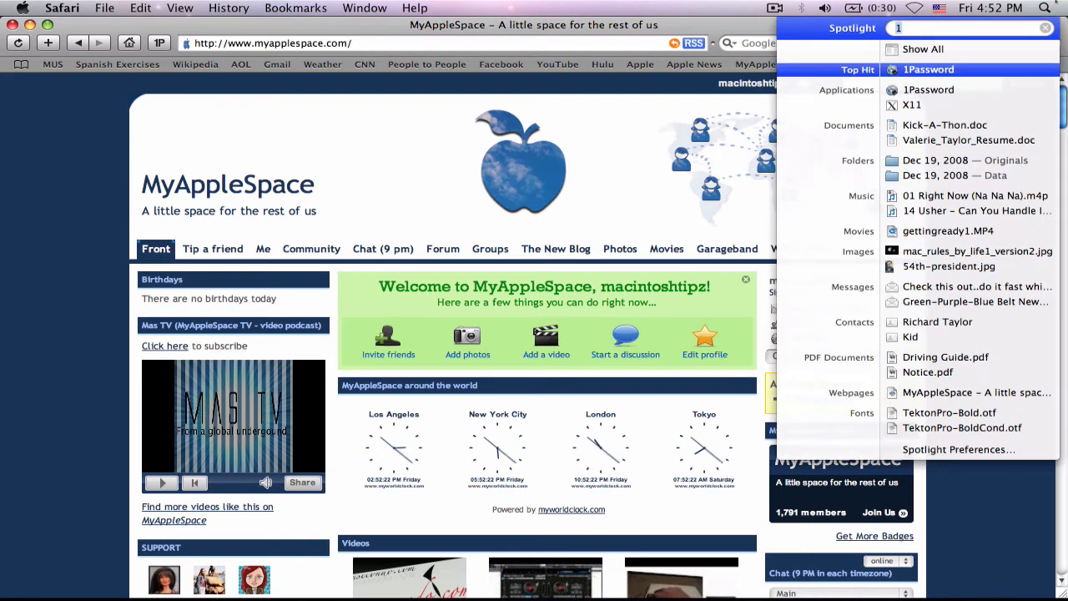
left_click(928, 70)
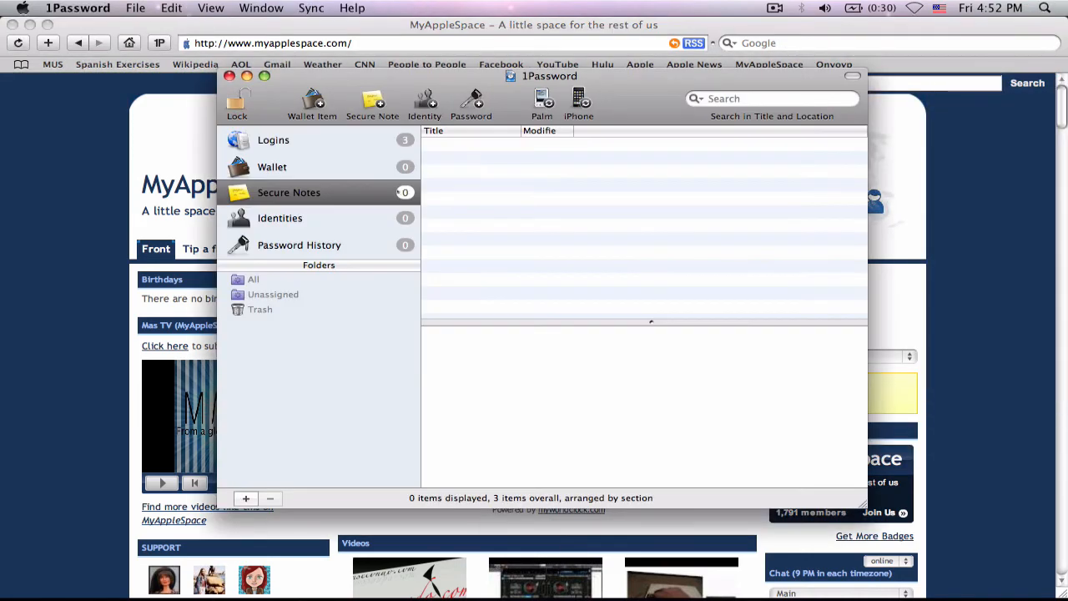
View the new Myapplespace login's details, then close 1Password back to Safari.
left_click(274, 141)
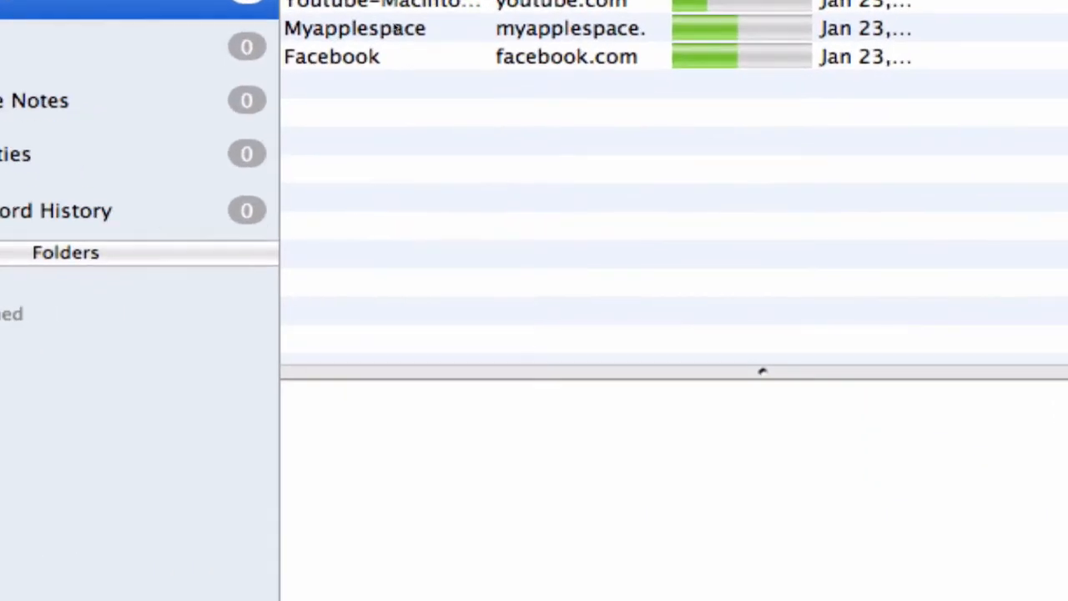
left_click(354, 29)
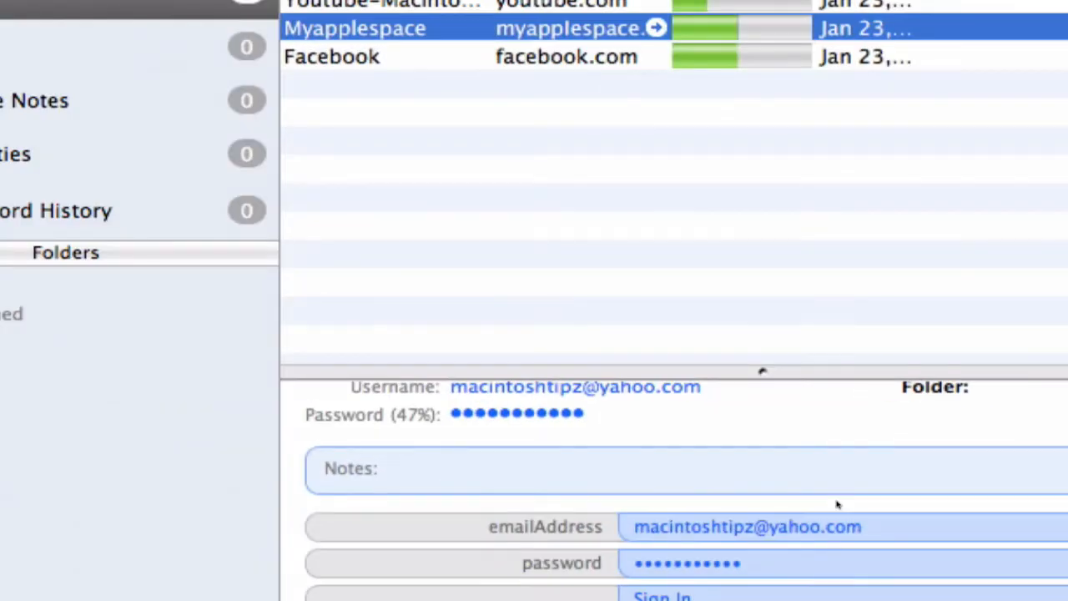
left_click(656, 26)
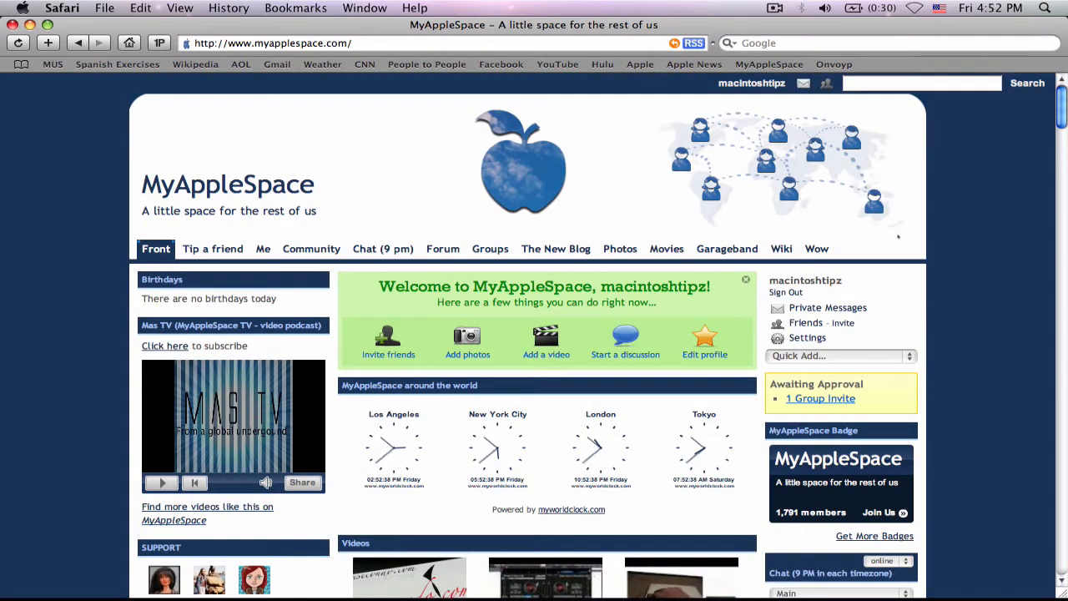
Sign out of MyAppleSpace, then sign back in with the 1Password-filled login.
left_click(784, 292)
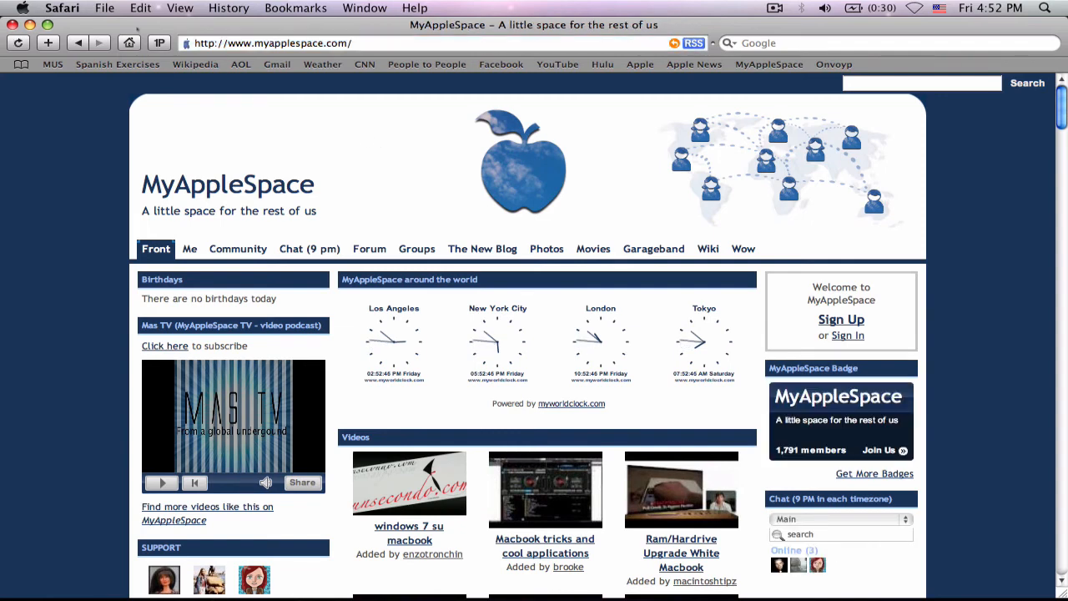
left_click(159, 43)
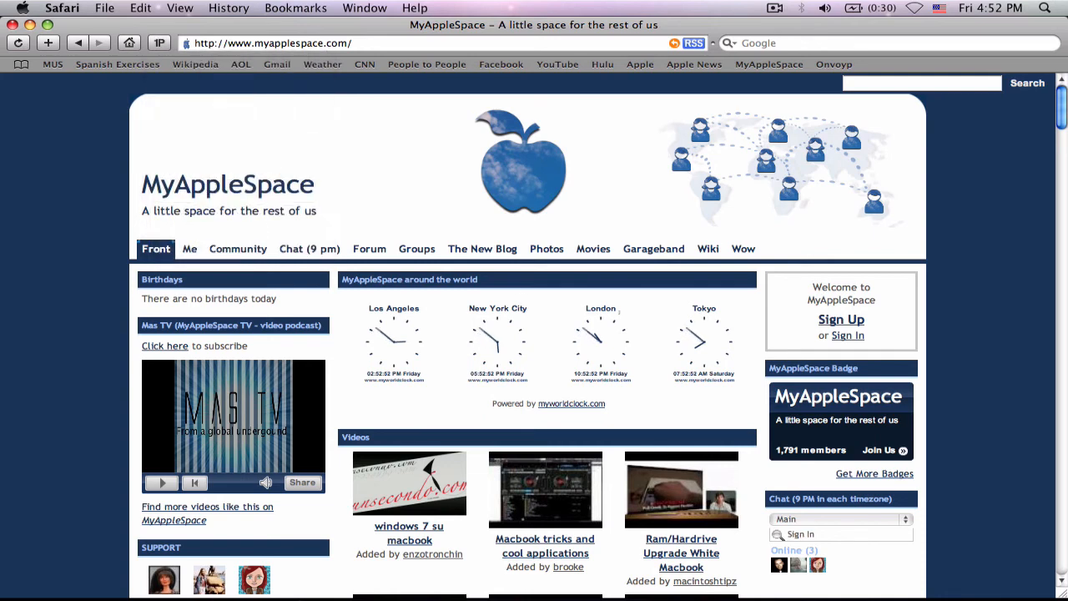
left_click(847, 334)
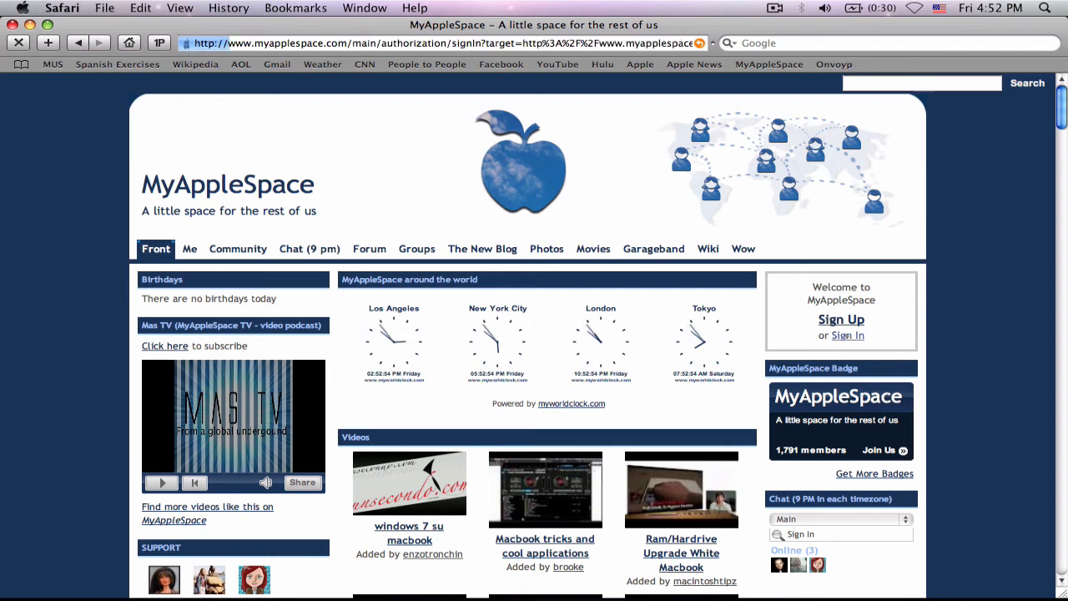
left_click(847, 334)
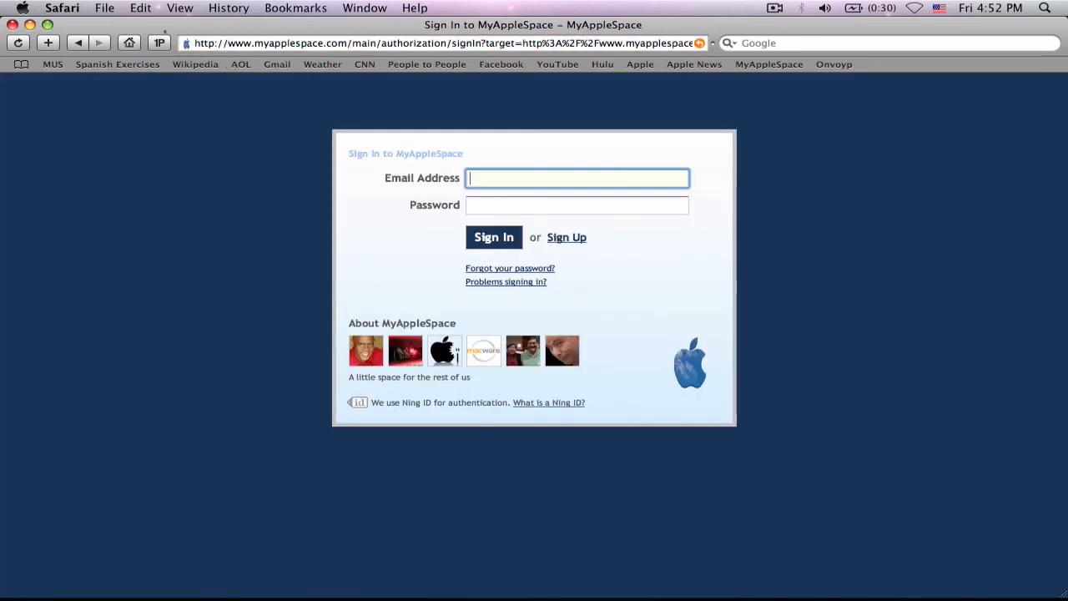
left_click(159, 44)
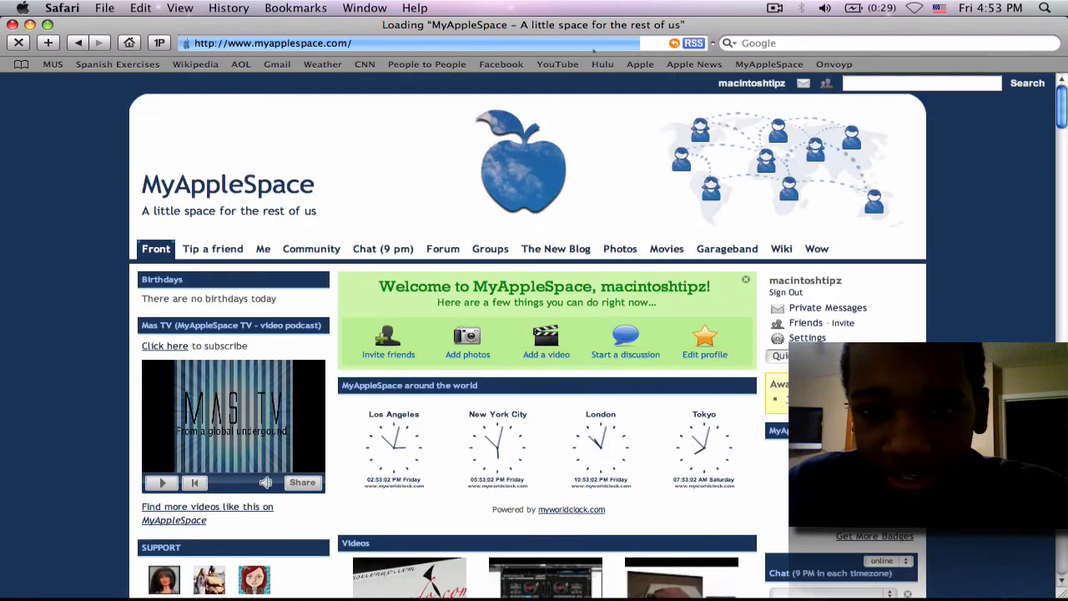
Sign in to Facebook with the saved 1Password login via Go & Fill Login, reaching the news feed.
left_click(501, 64)
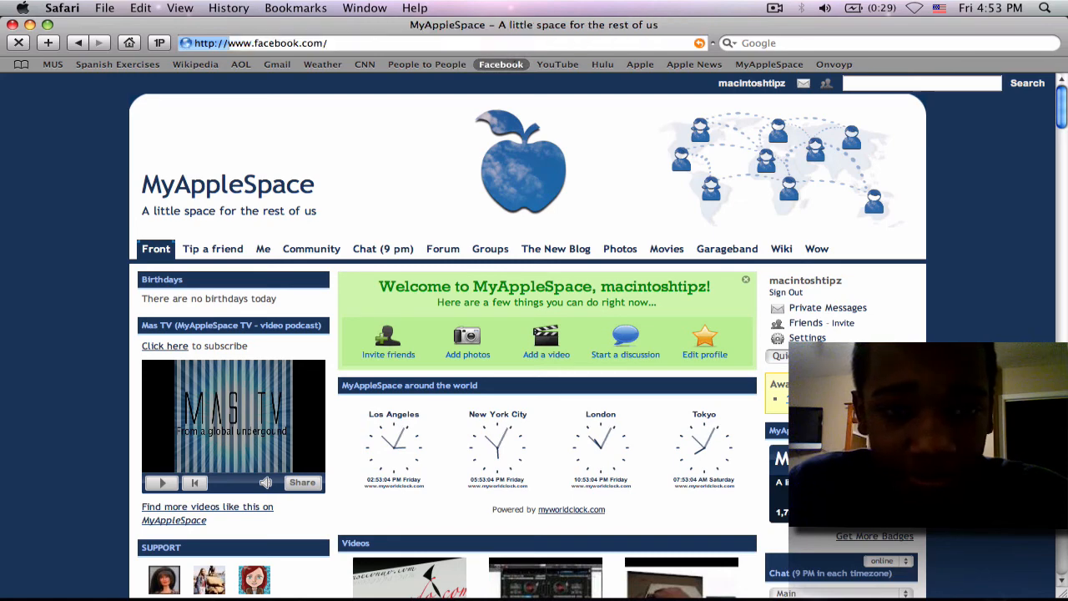
left_click(501, 64)
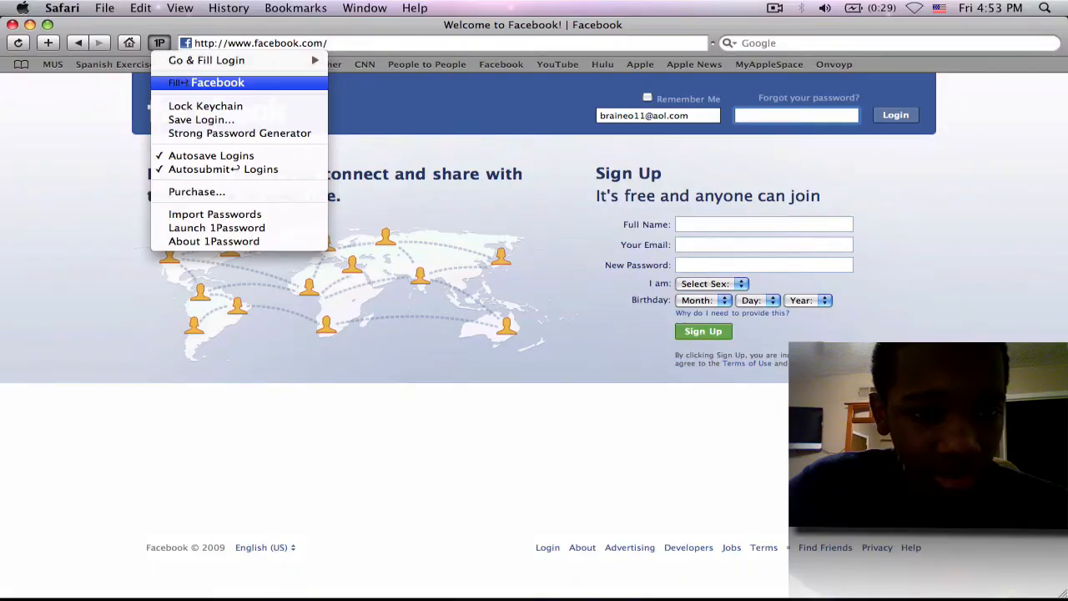
left_click(217, 82)
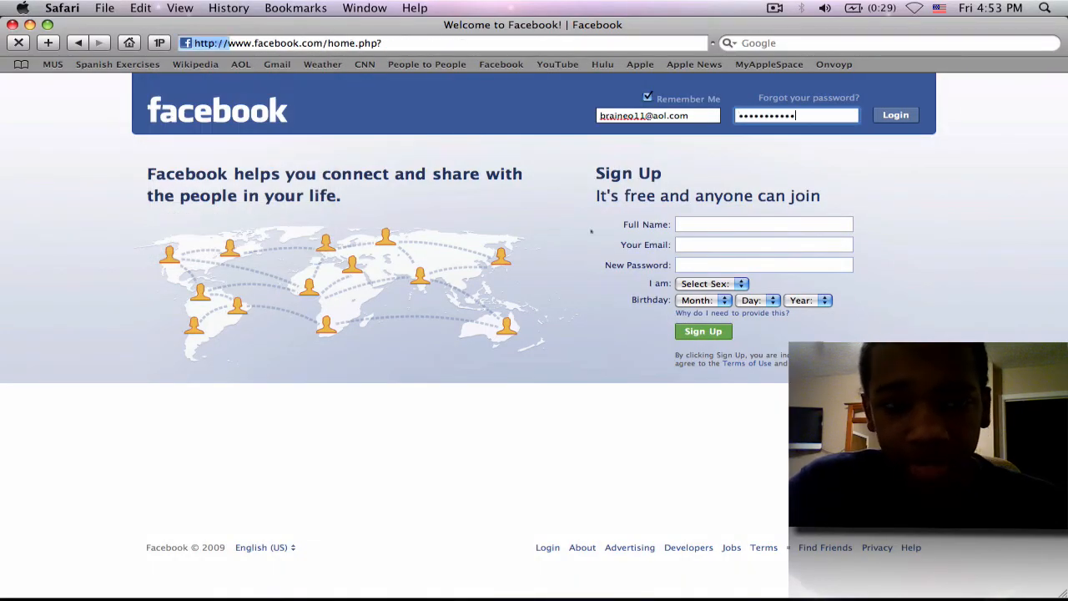
left_click(894, 114)
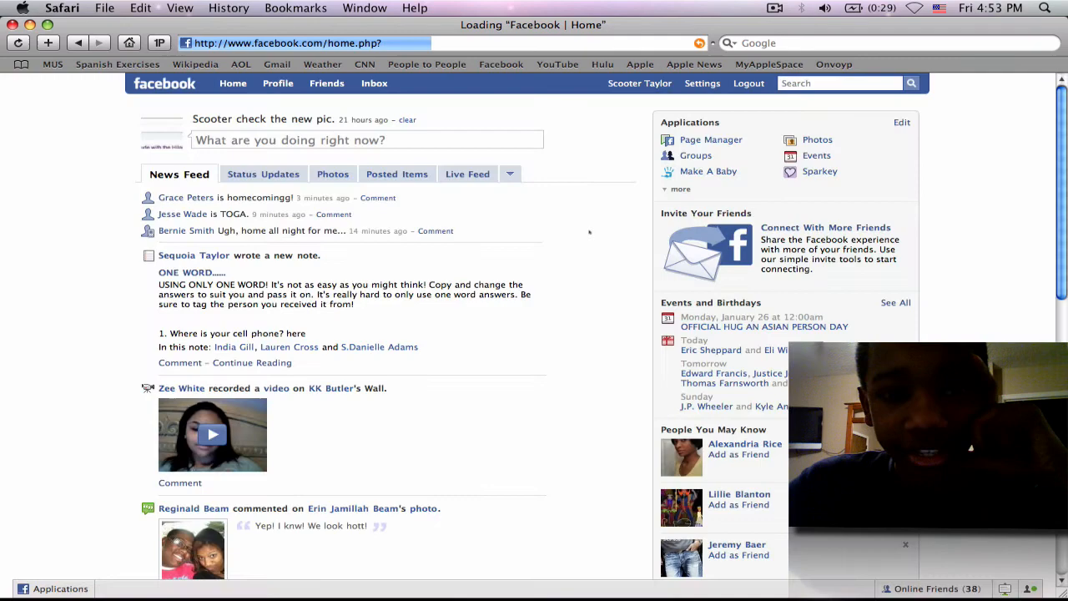